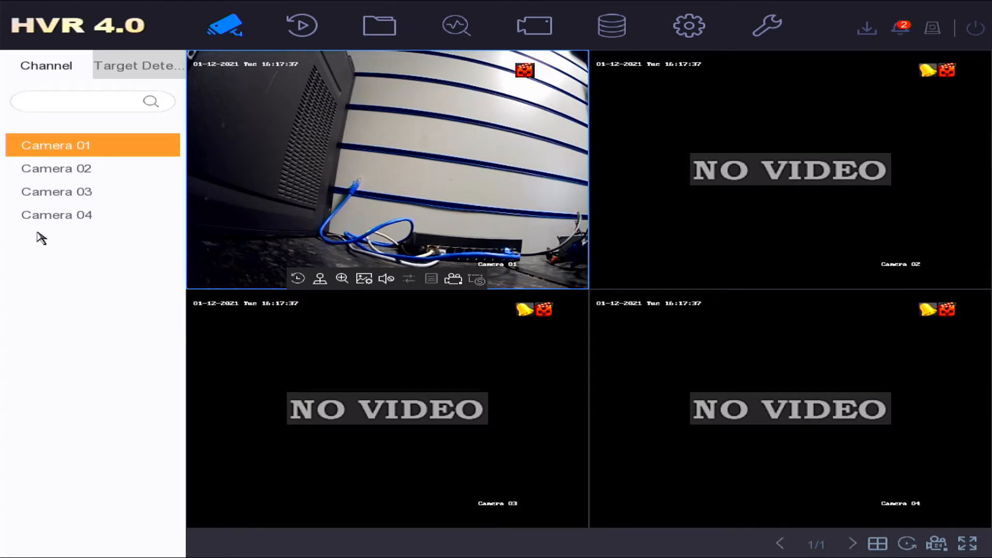
pyautogui.moveTo(45, 234)
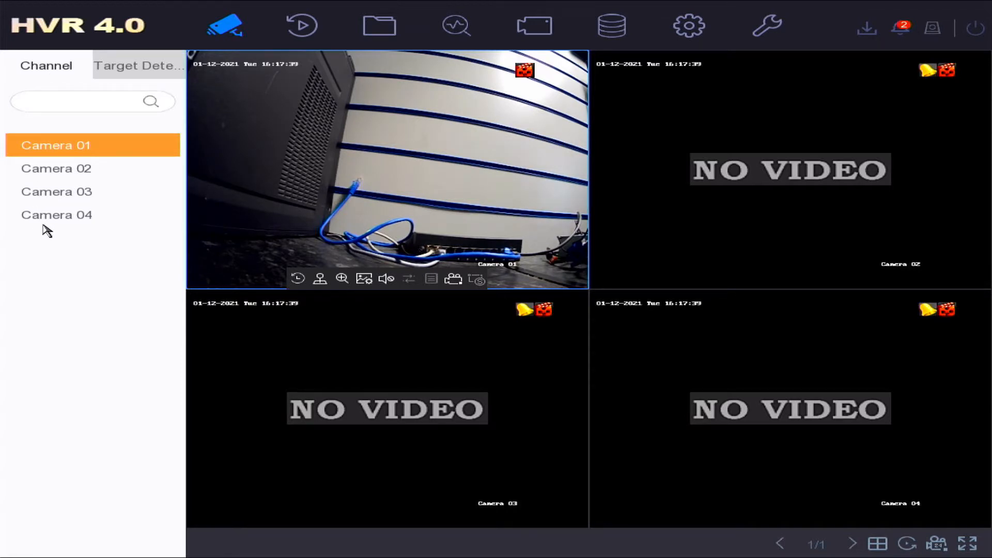
pyautogui.moveTo(209, 147)
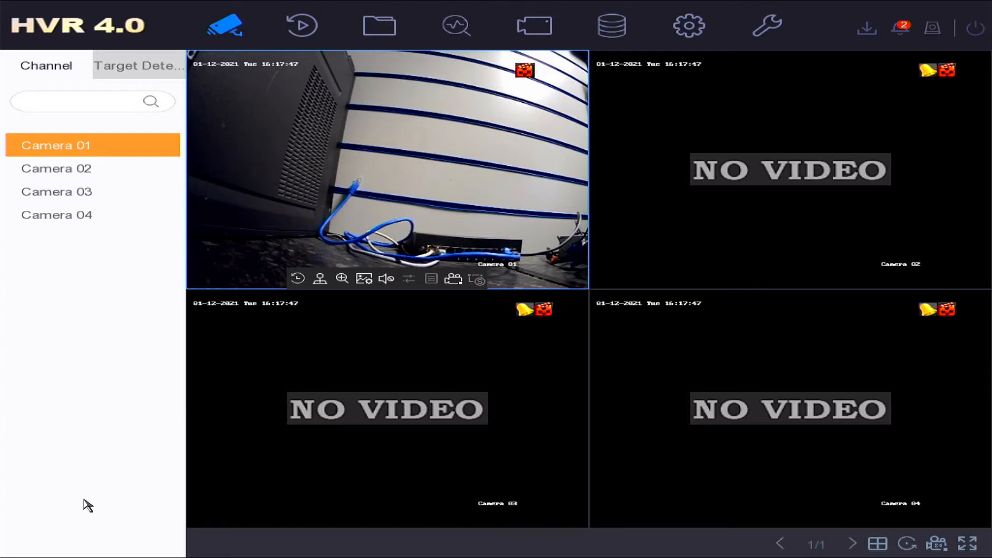
pyautogui.moveTo(119, 470)
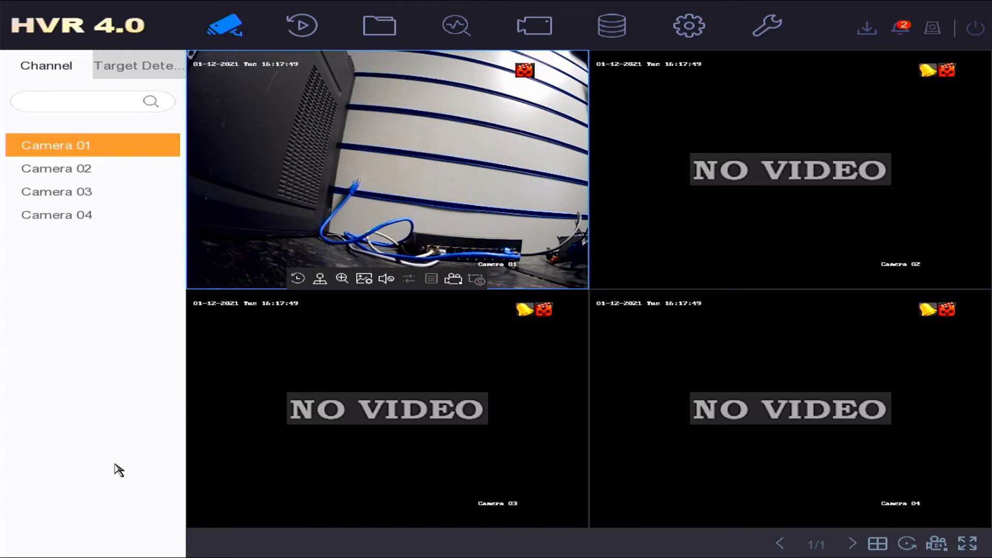
# Step: Enter Playback and select Camera 01 to play its 12 January 2021 recordings
pyautogui.click(76, 101)
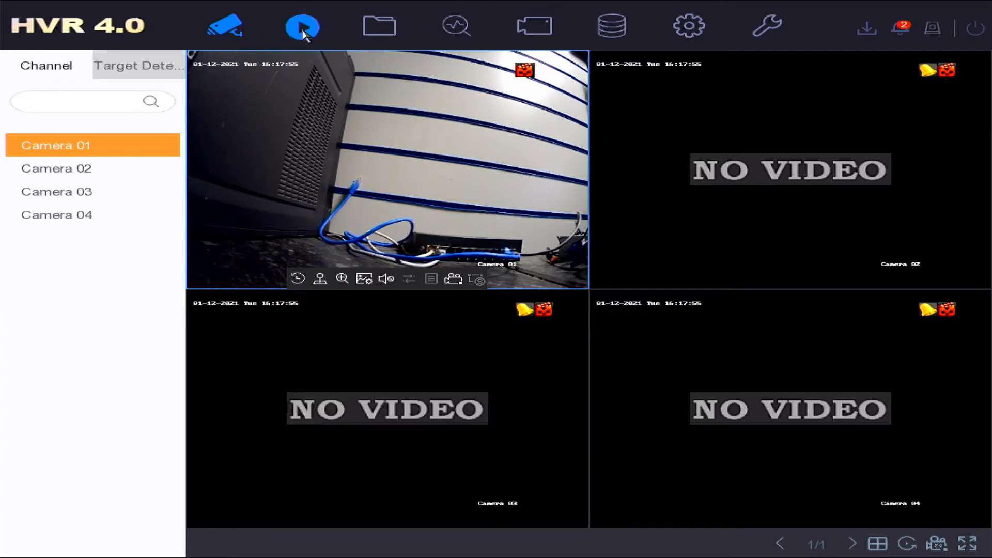
pyautogui.click(303, 26)
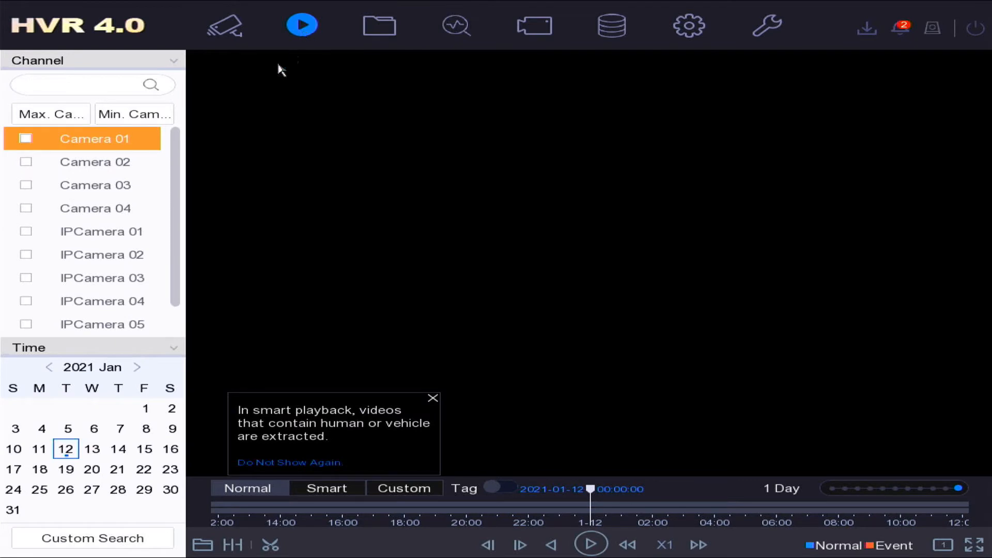
pyautogui.moveTo(193, 201)
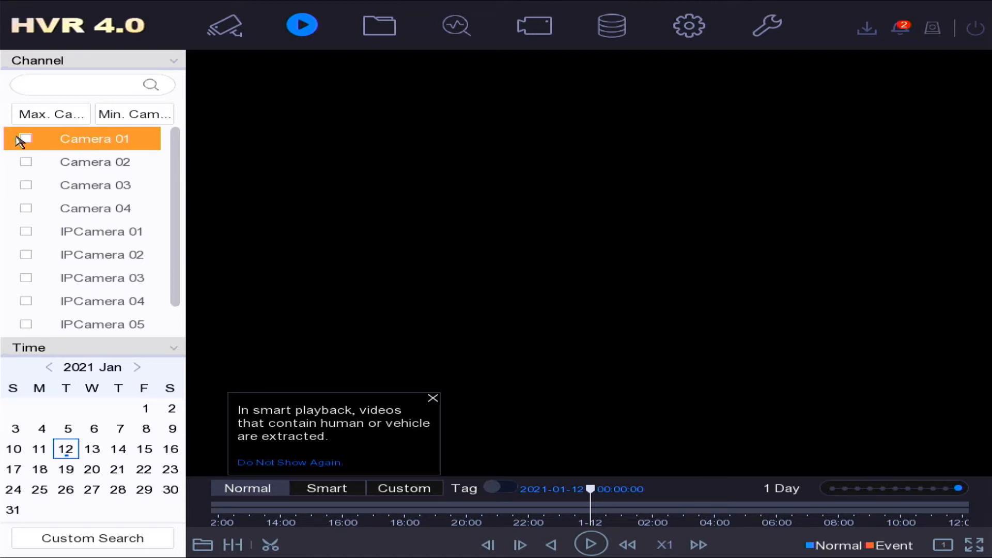
pyautogui.click(26, 139)
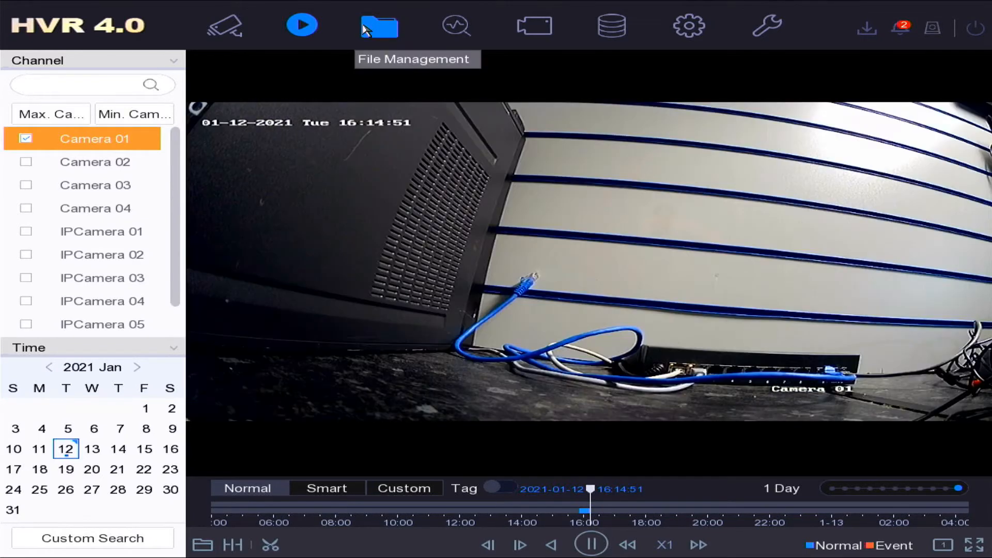
# Step: Browse All, Human and Vehicle file searches, then run a Face Search on all cameras for 12 January 2021
pyautogui.click(378, 25)
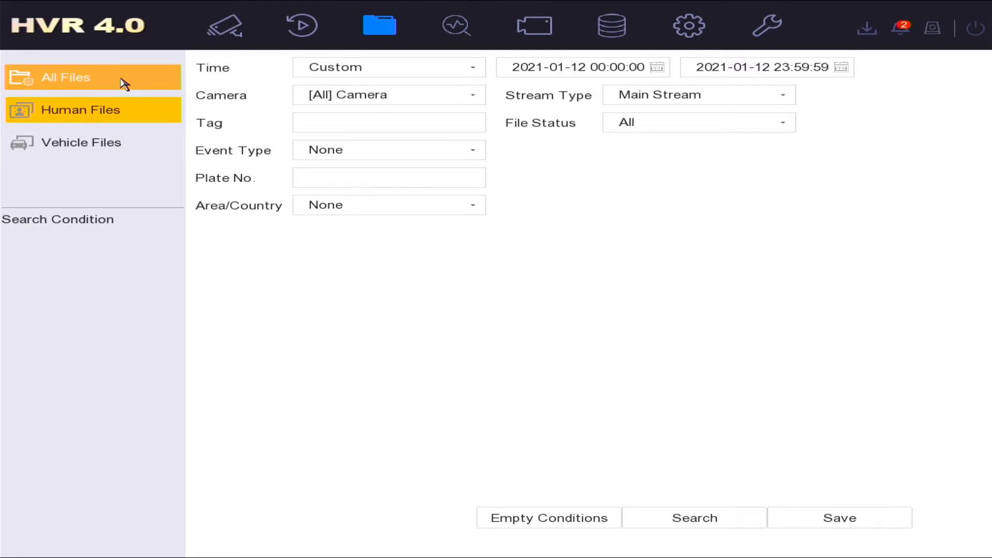
pyautogui.click(92, 110)
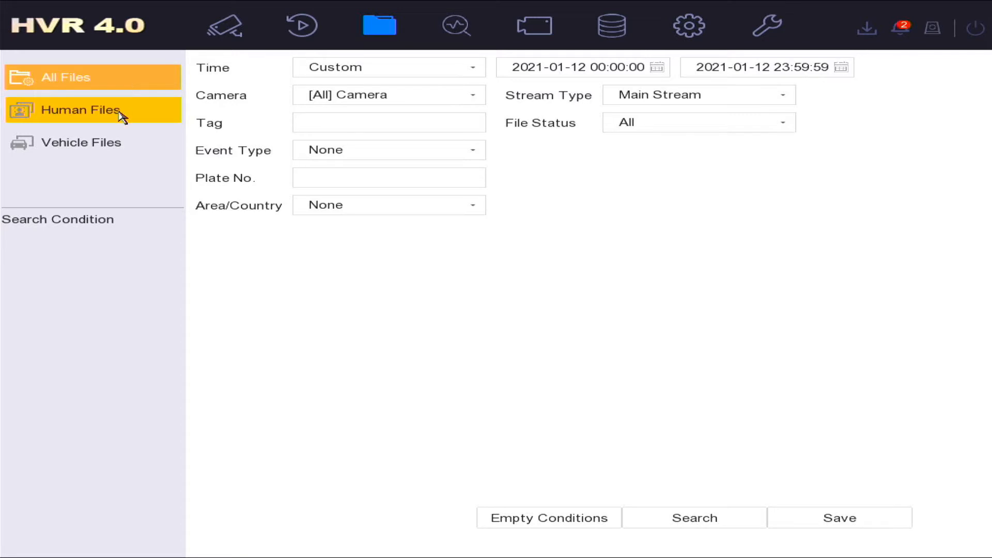
pyautogui.click(82, 142)
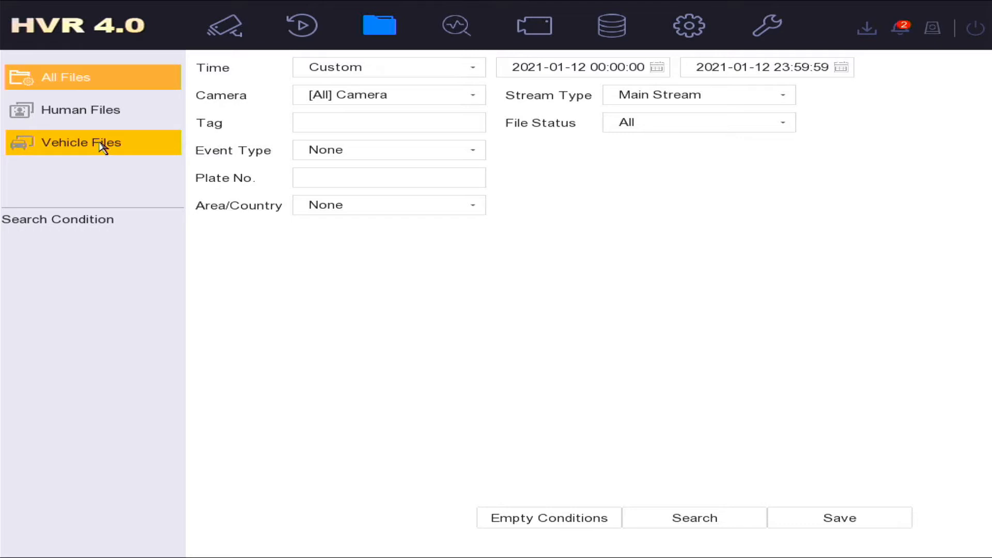
pyautogui.moveTo(224, 27)
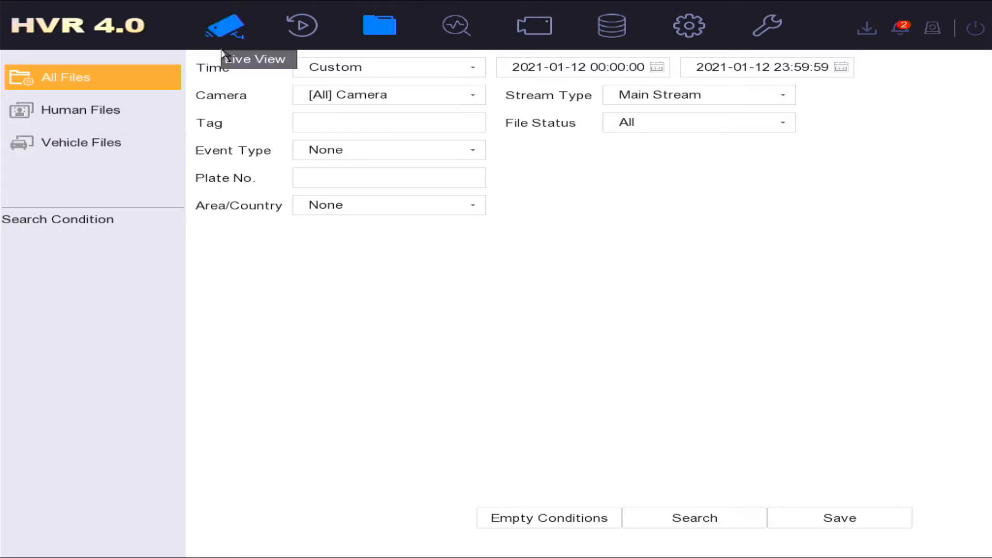
pyautogui.moveTo(482, 110)
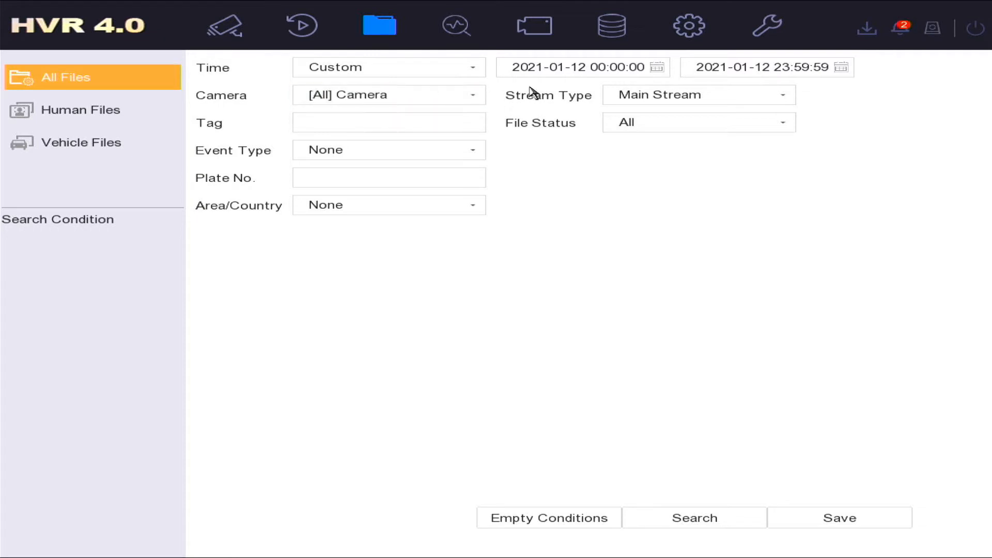
pyautogui.click(576, 67)
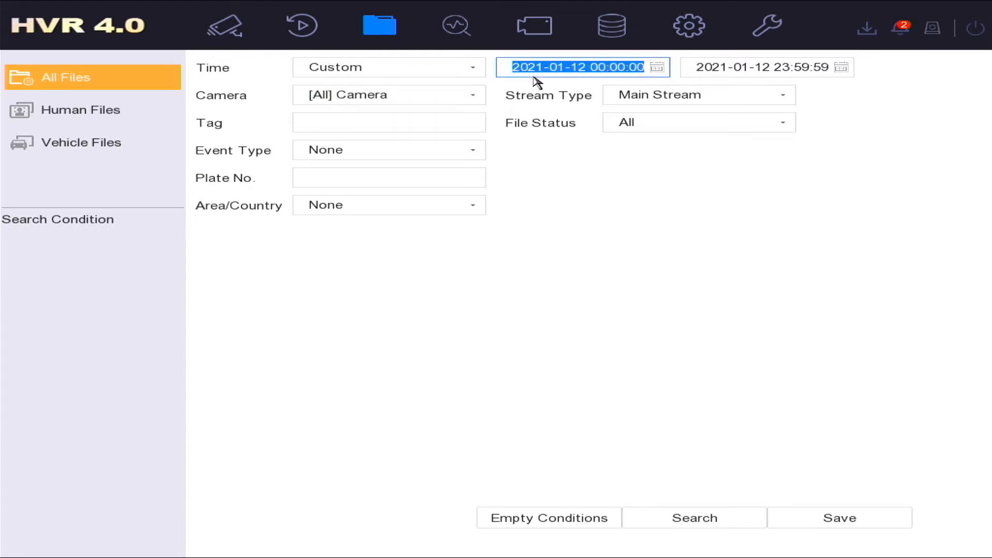
pyautogui.click(457, 26)
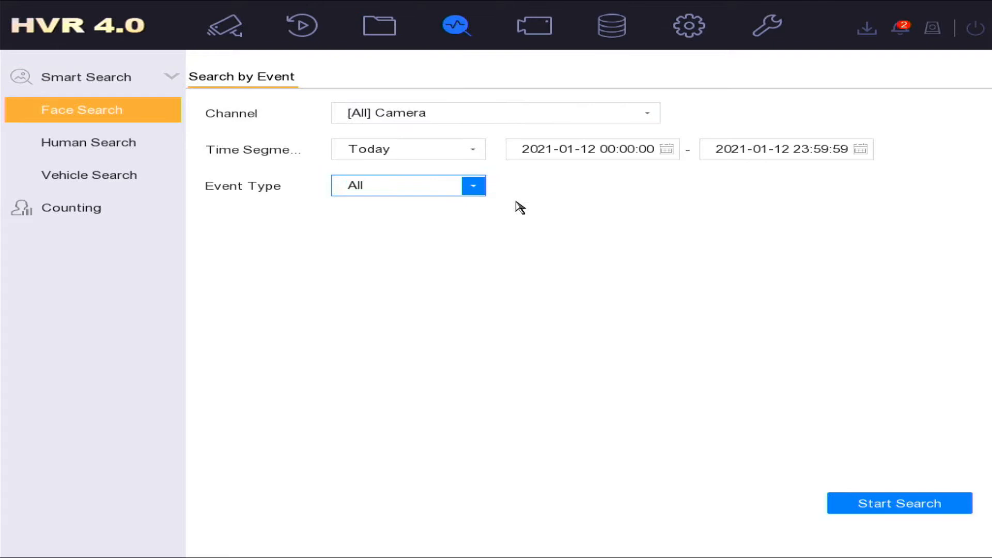
pyautogui.click(898, 503)
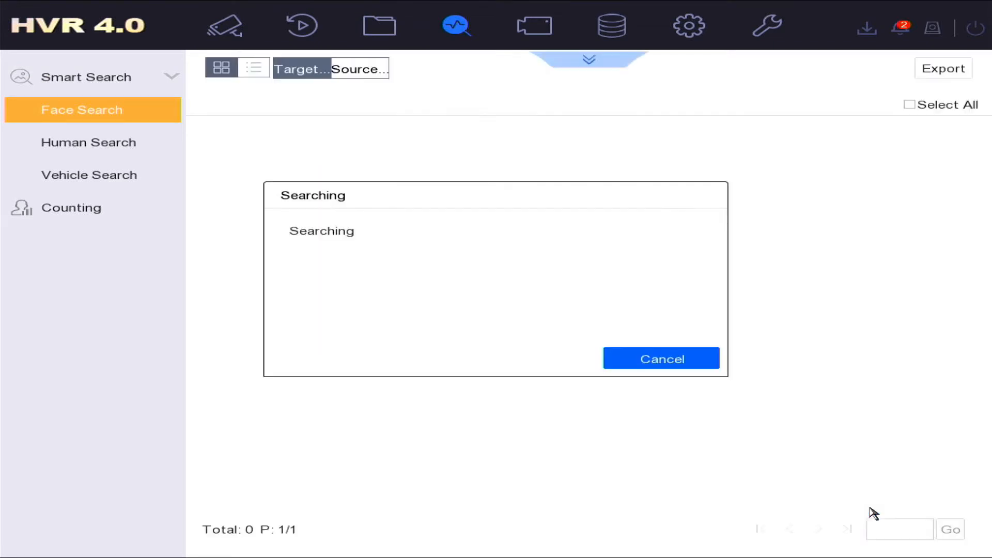
# Step: Check the Analog and empty IP camera lists, cancel Custom Add, and view Display settings
pyautogui.click(533, 26)
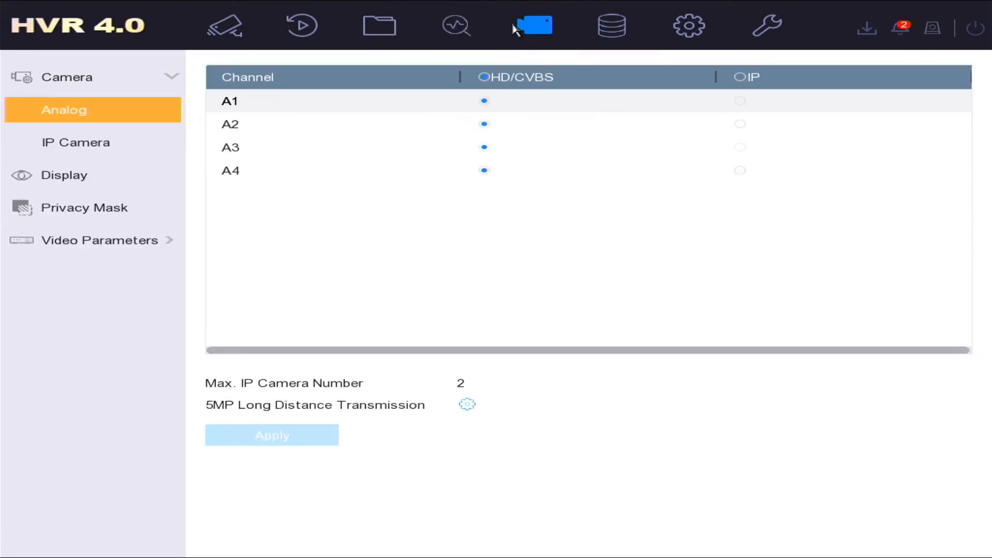
pyautogui.moveTo(201, 122)
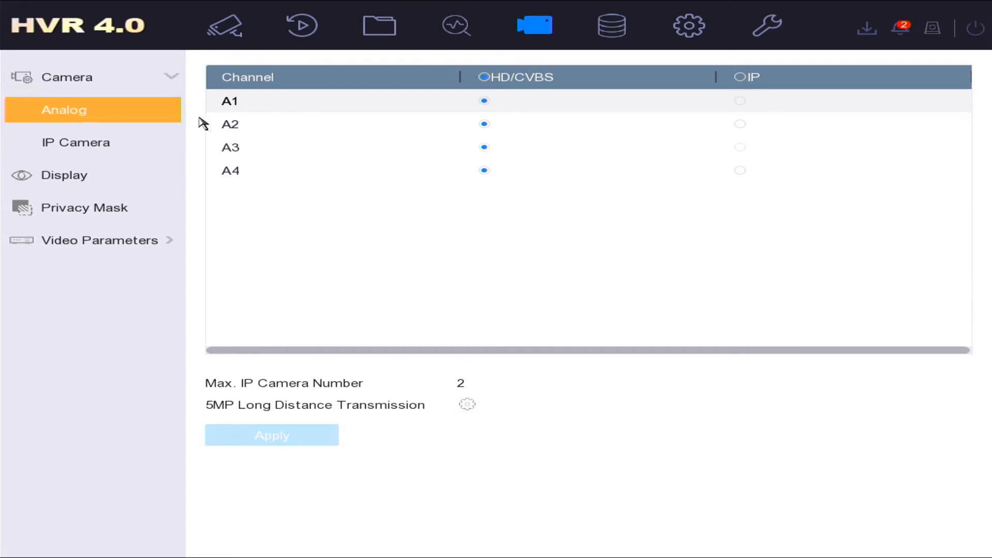
pyautogui.moveTo(500, 113)
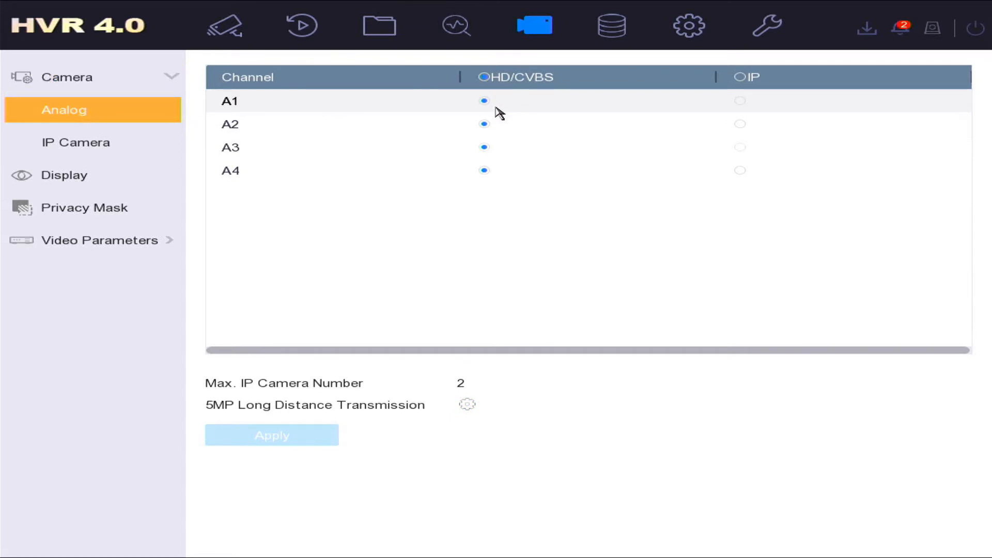
pyautogui.click(75, 141)
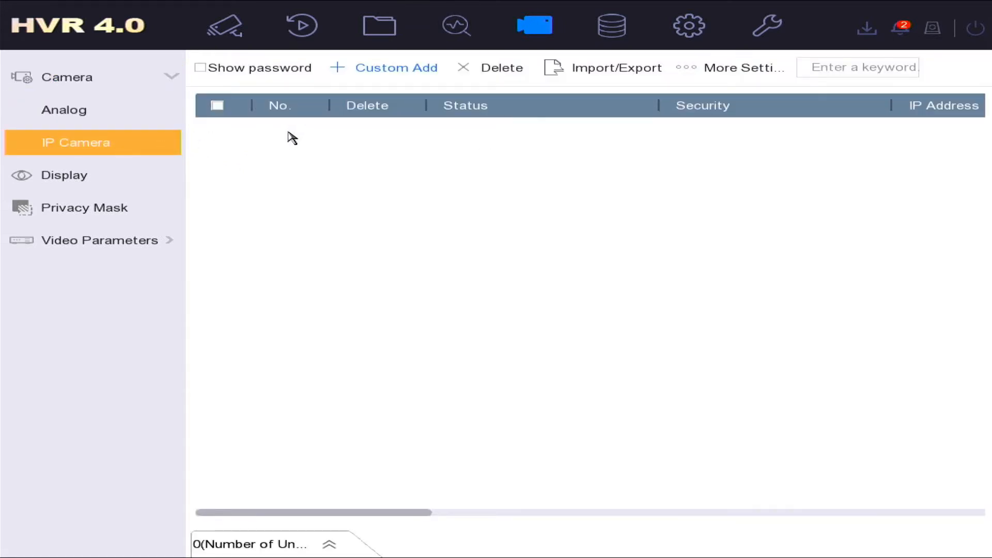
pyautogui.click(396, 67)
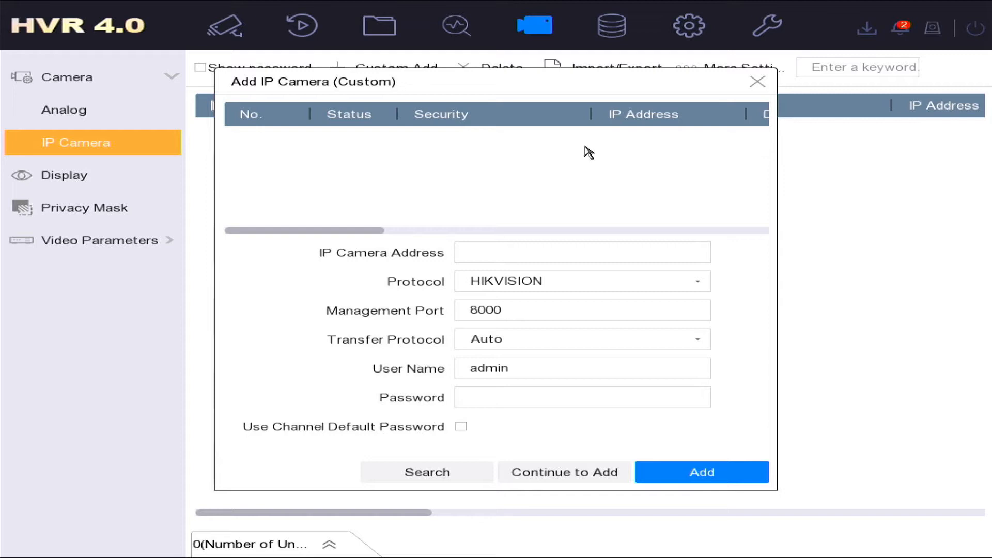
pyautogui.click(581, 339)
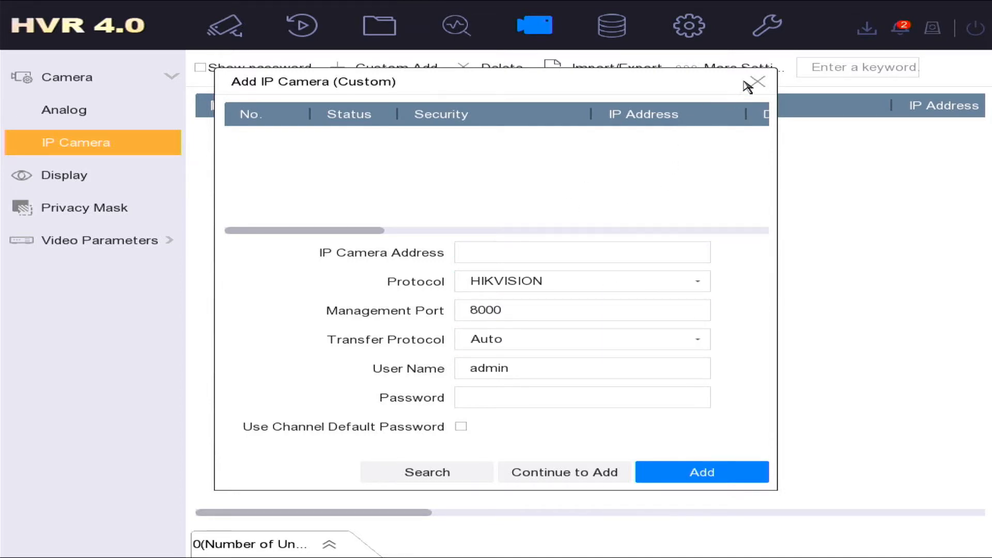
pyautogui.click(759, 82)
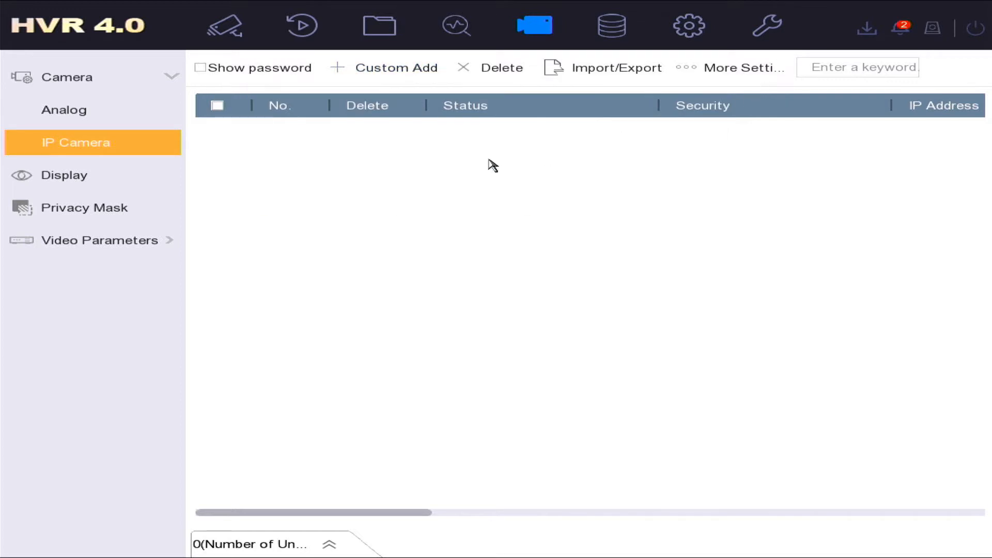
pyautogui.click(64, 175)
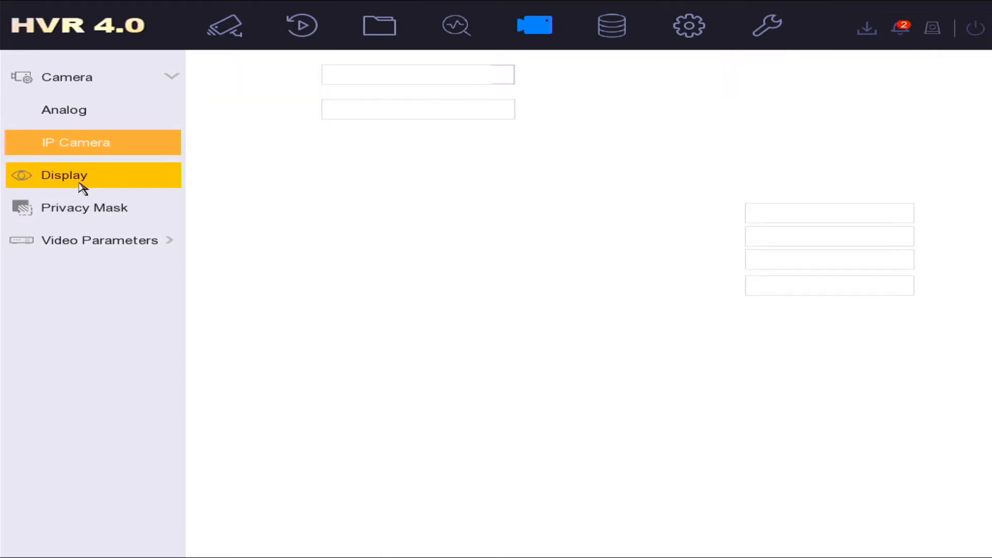
# Step: Type 'test' as Camera 01's name with the on-screen keyboard in Display settings
pyautogui.click(63, 175)
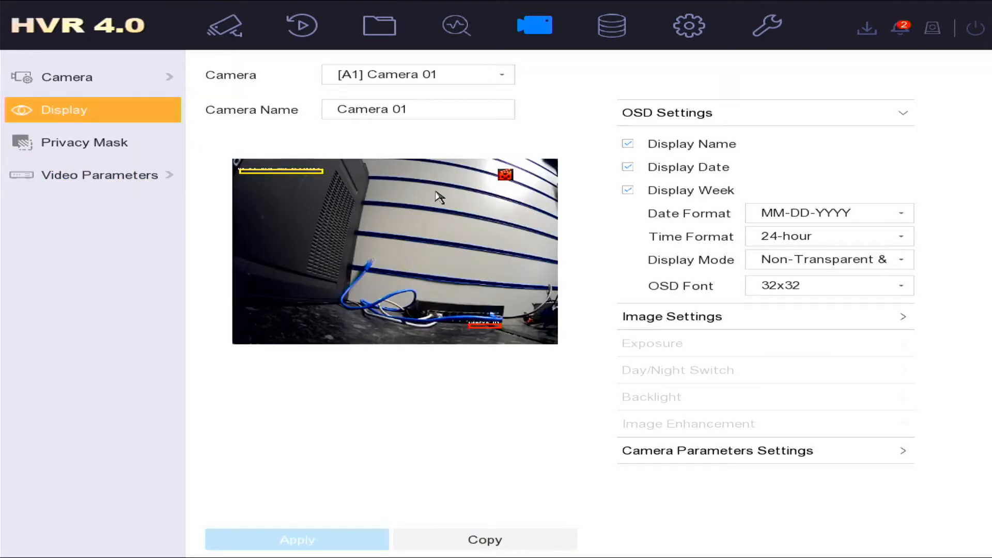
pyautogui.click(417, 109)
pyautogui.write('t')
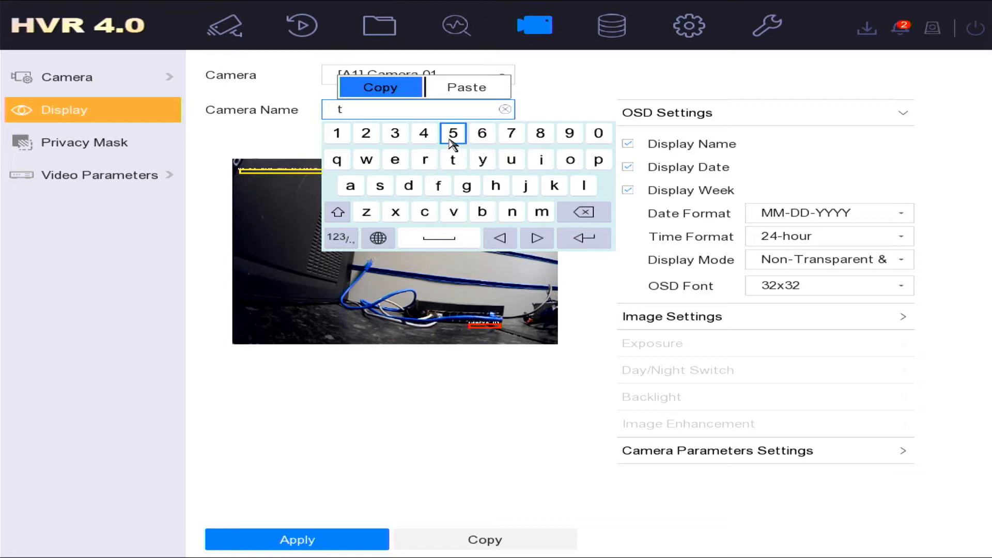
pyautogui.click(583, 186)
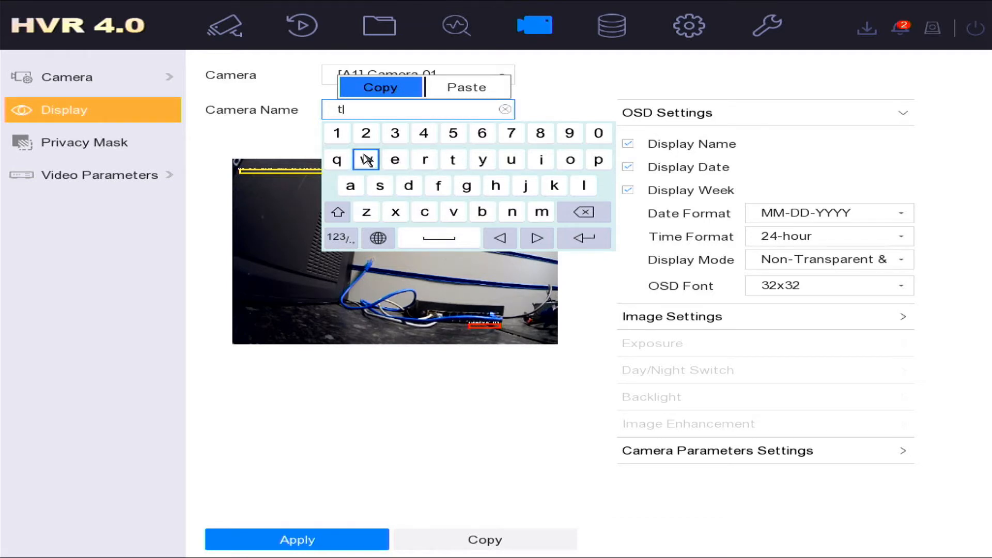
pyautogui.click(394, 159)
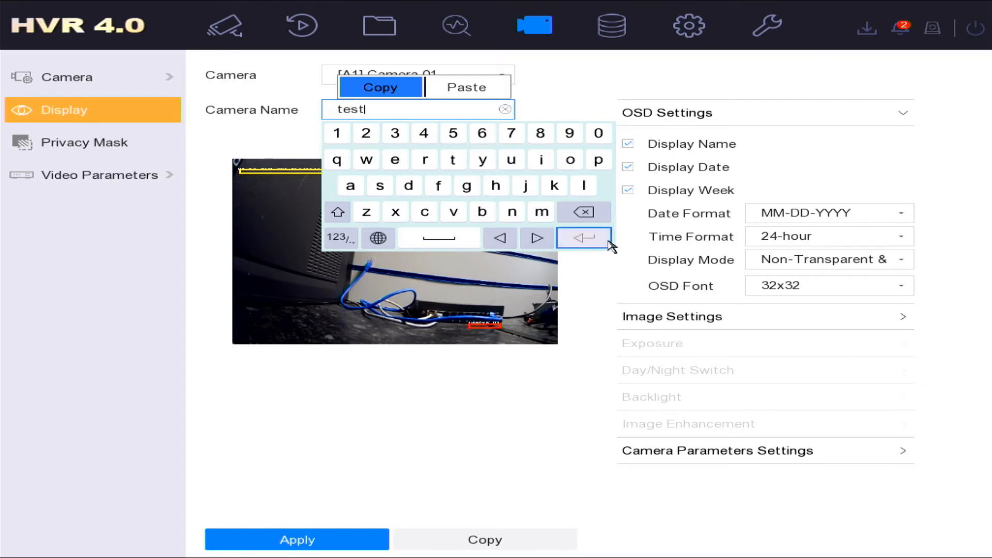
pyautogui.click(584, 239)
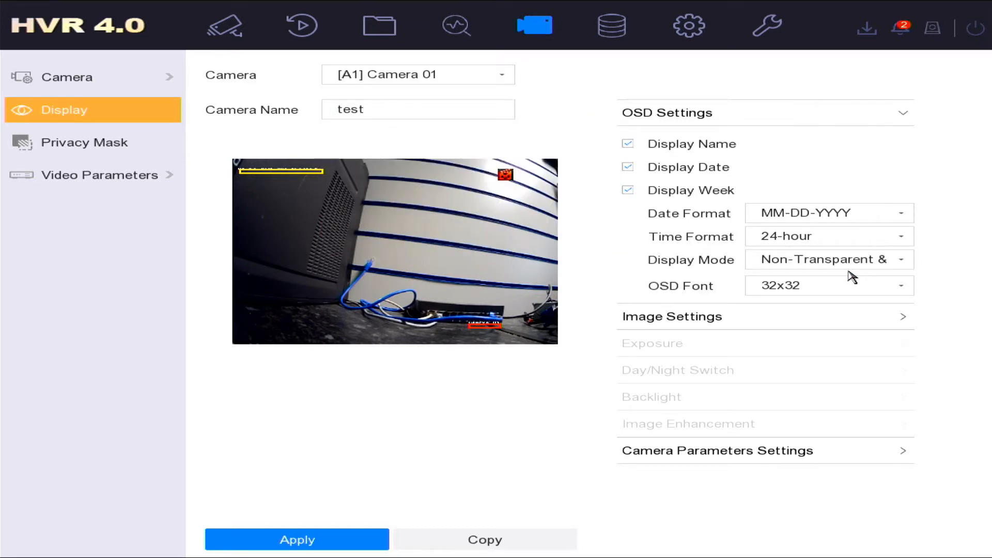
pyautogui.moveTo(756, 316)
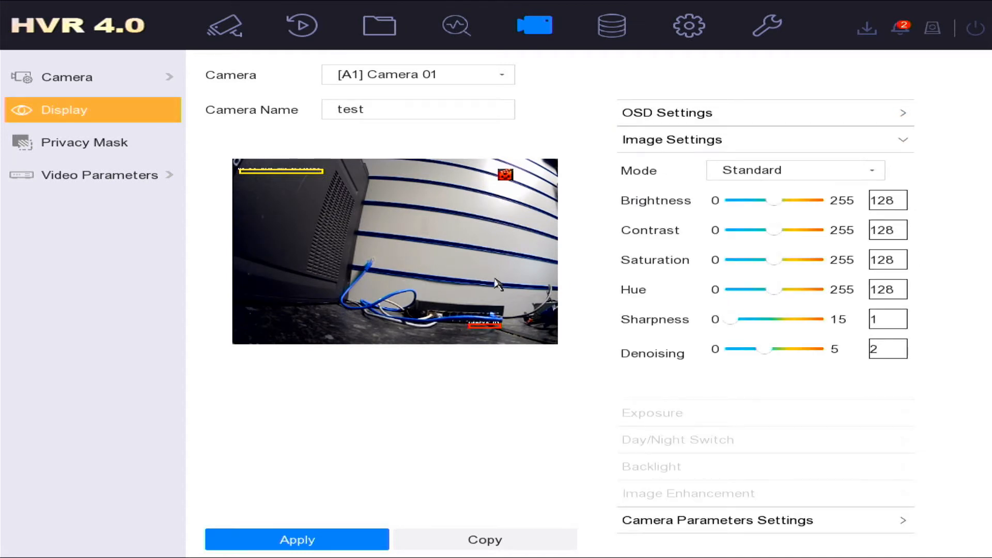
# Step: Toggle Camera 01's privacy mask on then off, and view Main Stream parameters at 1080P
pyautogui.click(83, 142)
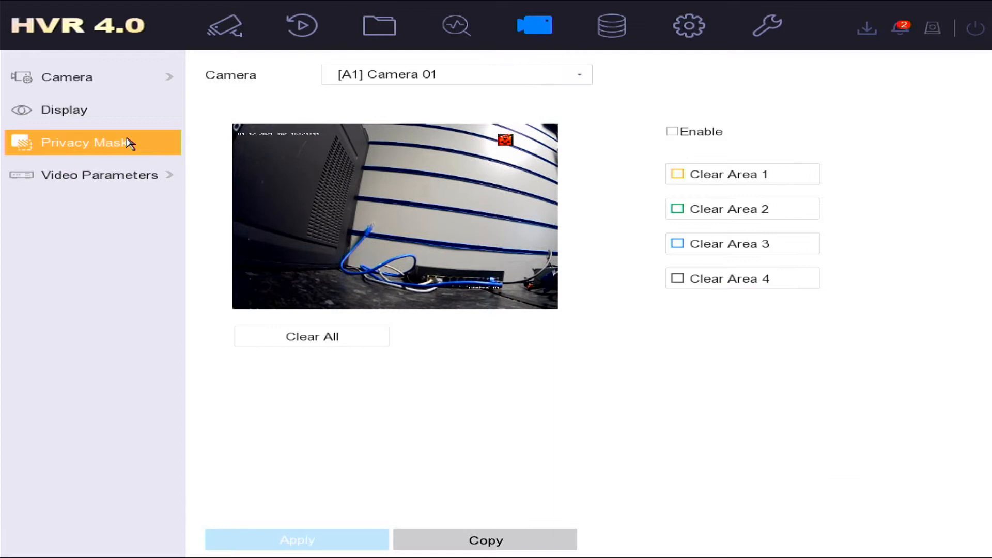
pyautogui.moveTo(643, 162)
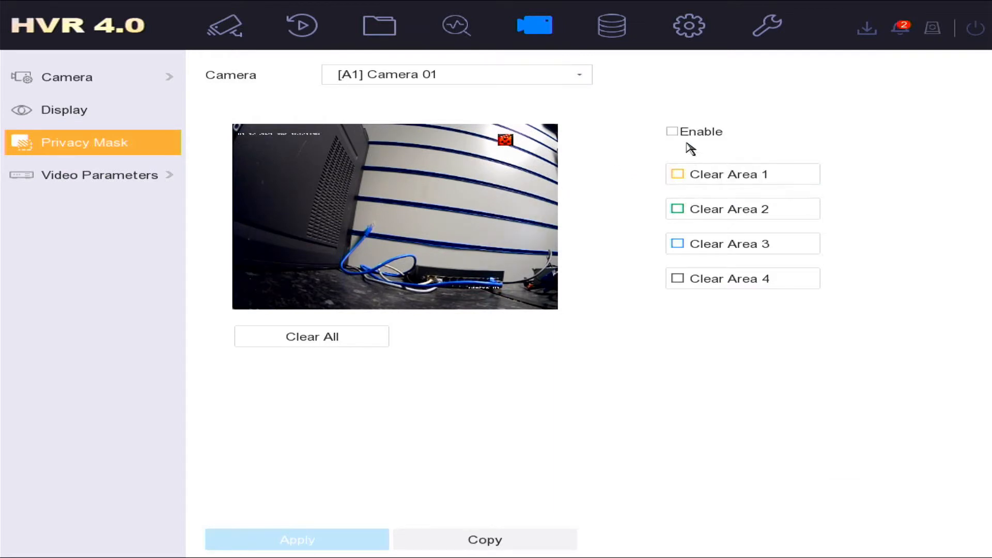
pyautogui.click(673, 132)
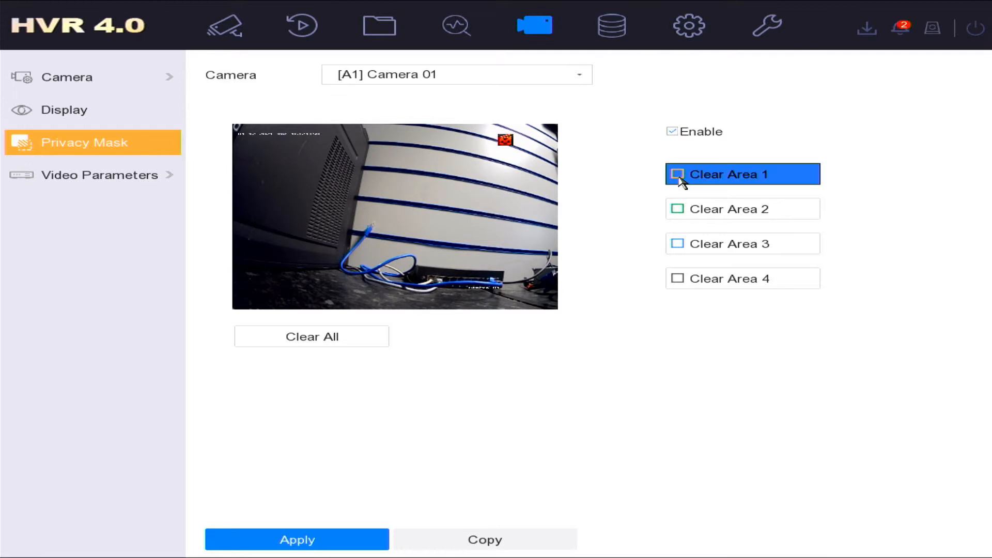
pyautogui.click(673, 132)
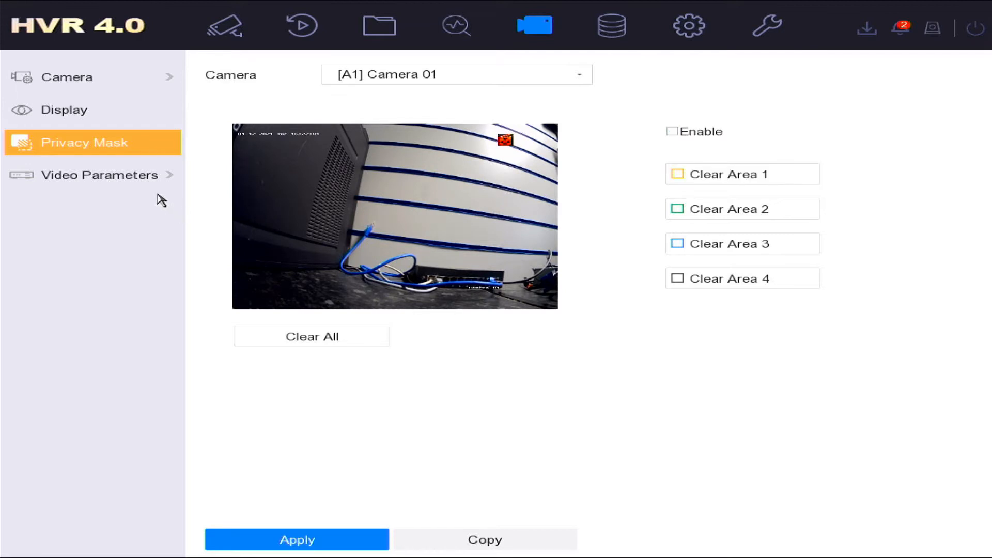
pyautogui.click(99, 175)
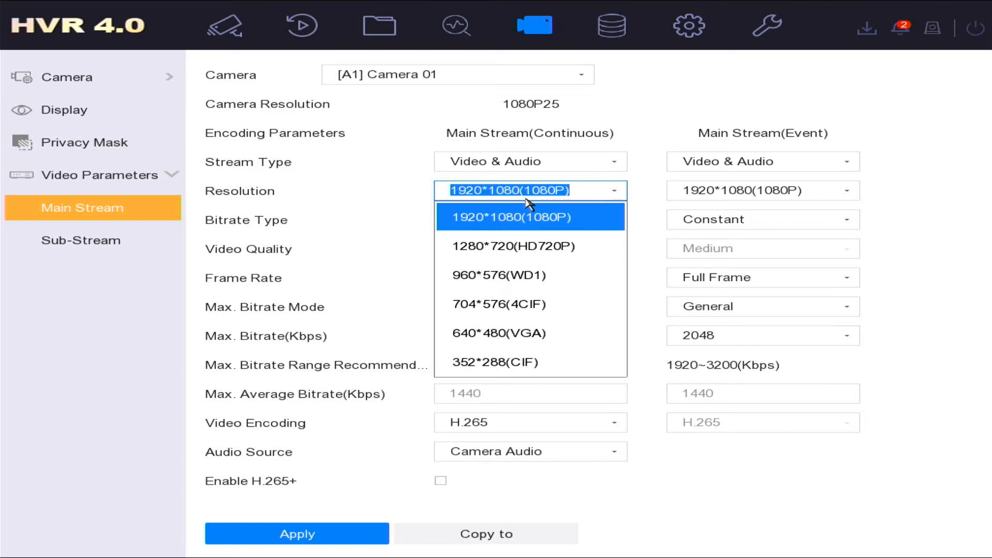
pyautogui.click(510, 216)
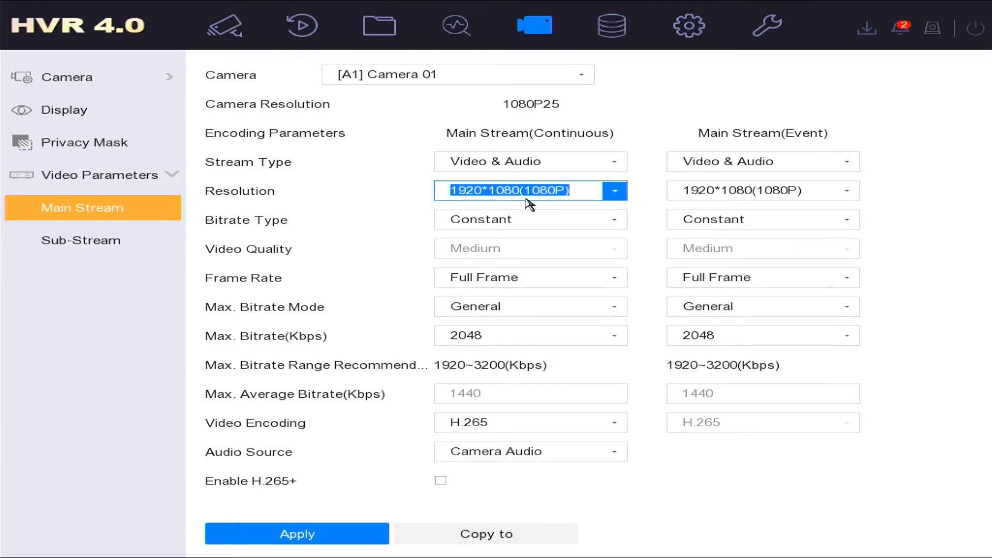
pyautogui.click(530, 277)
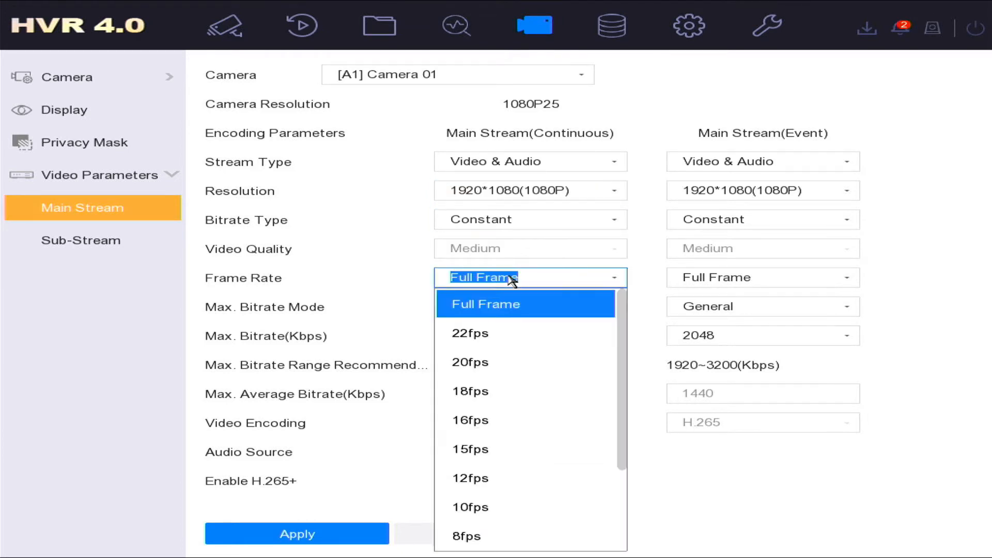
pyautogui.click(487, 303)
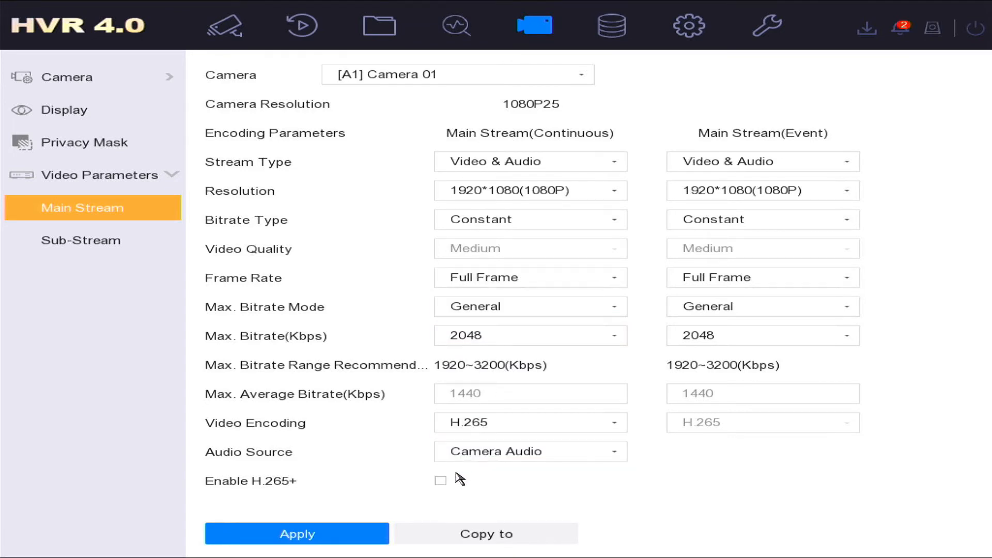
pyautogui.click(530, 422)
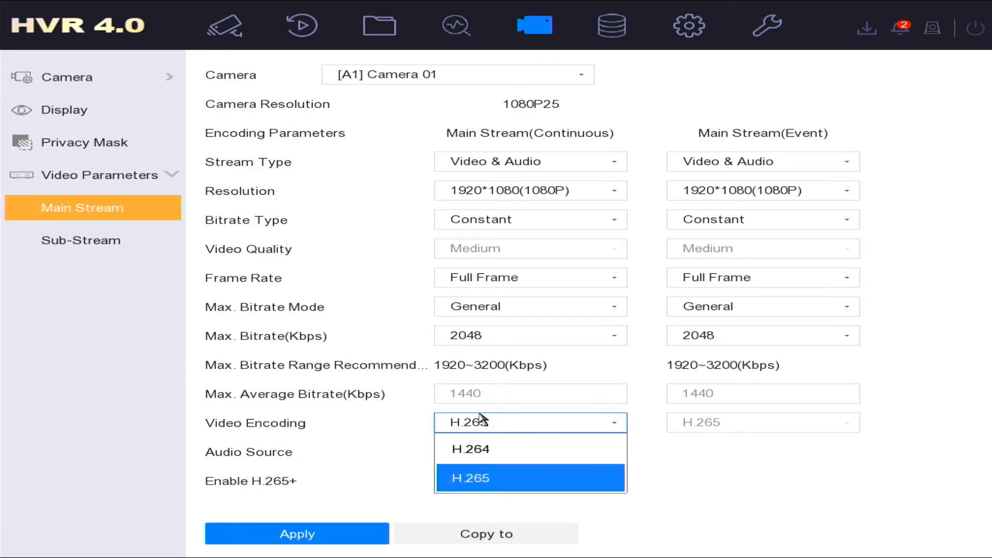
pyautogui.click(609, 25)
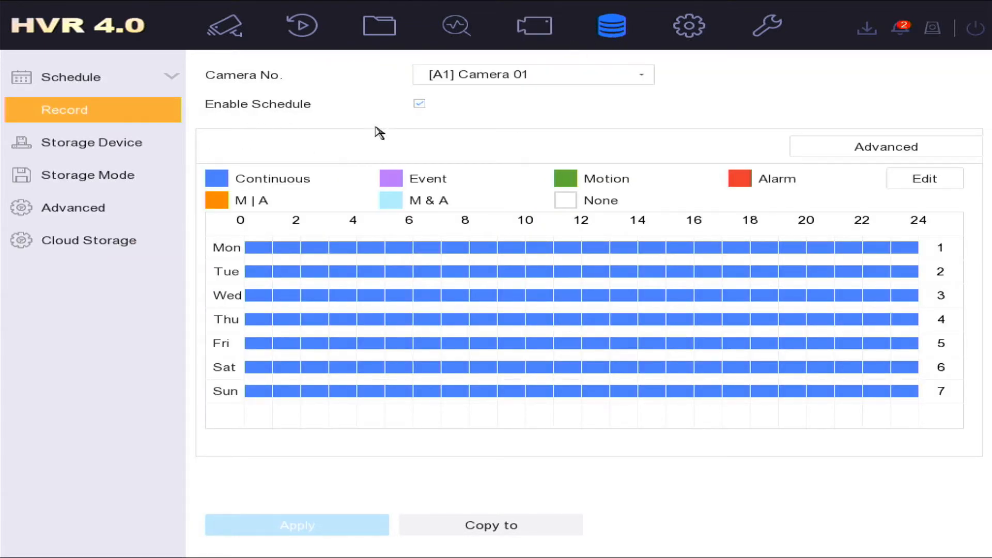
pyautogui.moveTo(533, 26)
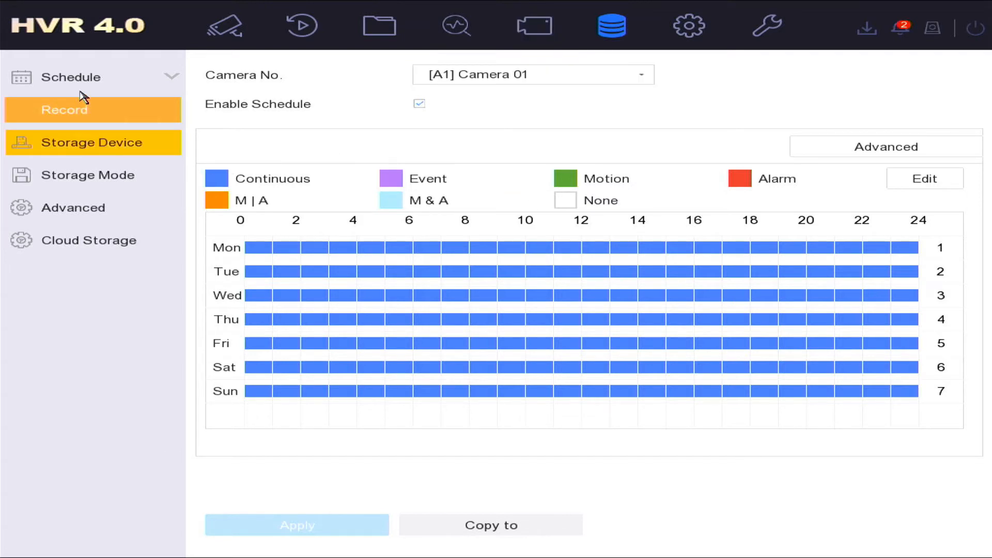
# Step: Reopen the Record schedule and select the Continuous legend for Camera 01's all-week schedule
pyautogui.click(71, 77)
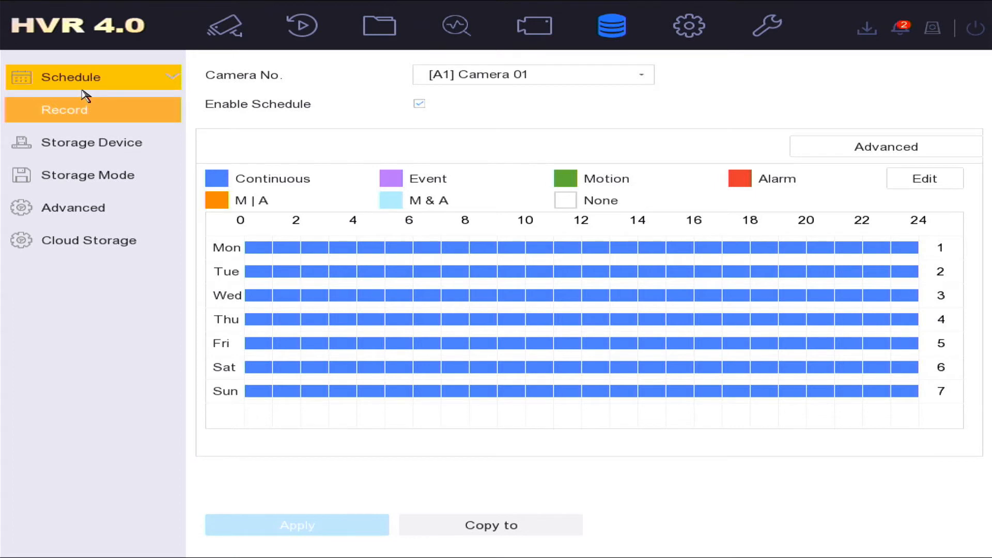
pyautogui.click(73, 77)
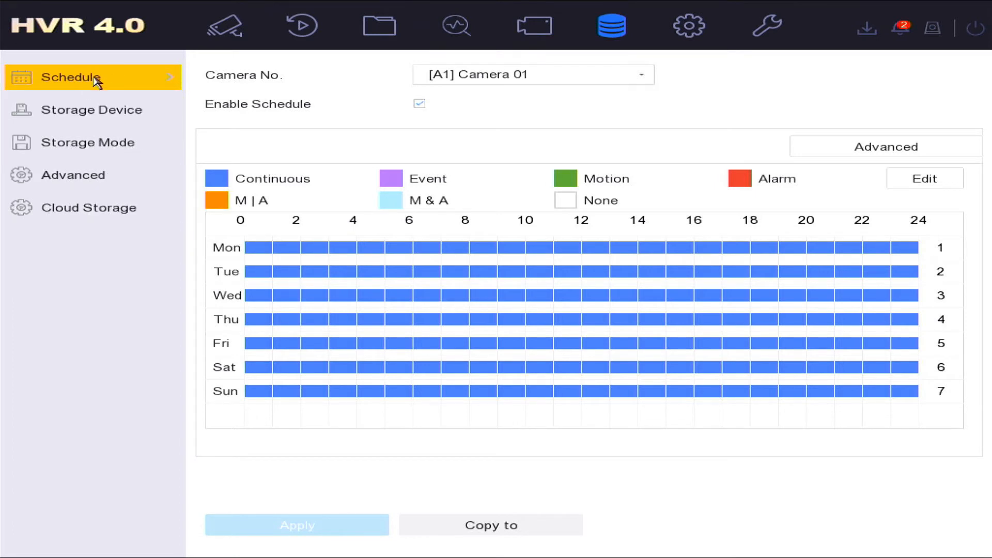
pyautogui.click(73, 76)
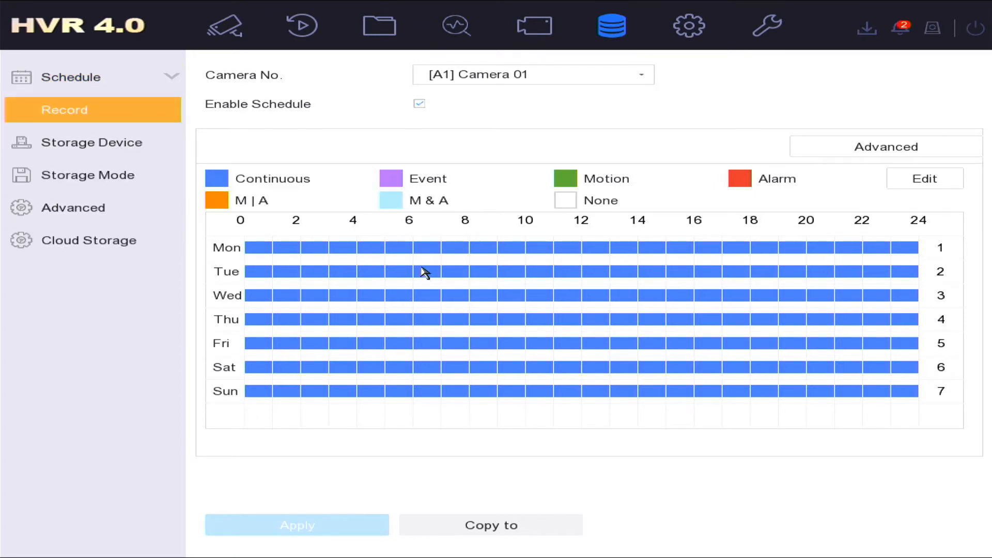
pyautogui.moveTo(397, 195)
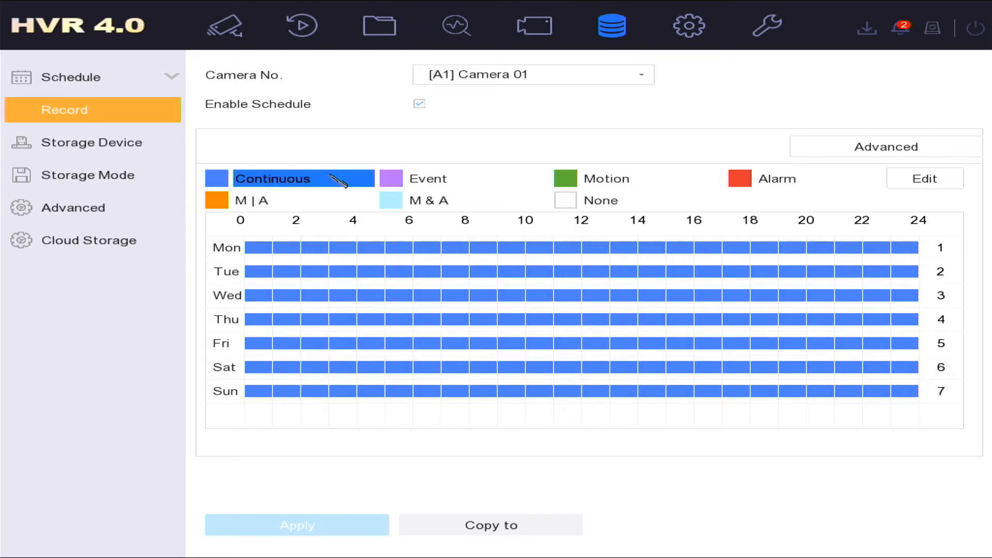
pyautogui.click(652, 179)
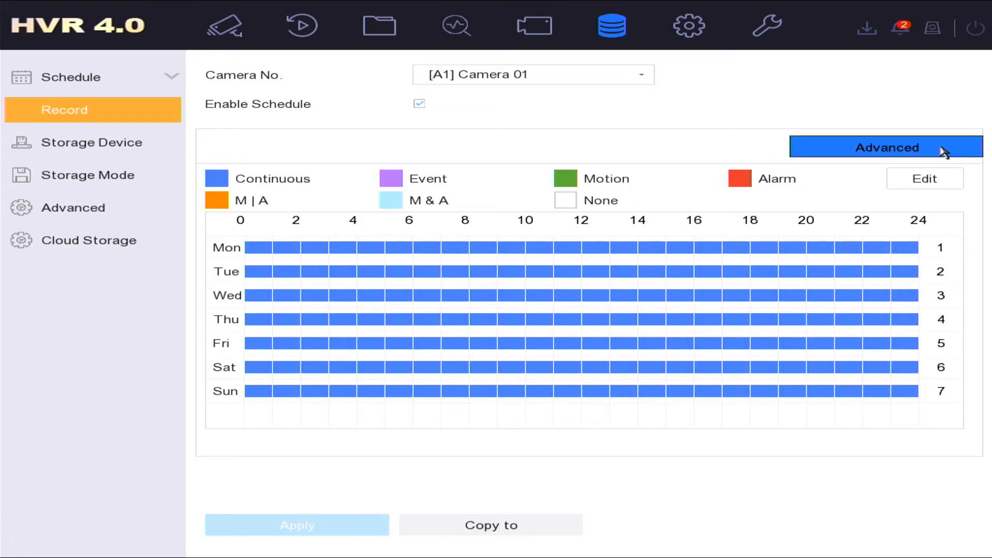
# Step: Enable Record Audio in Camera 01's advanced record parameters and confirm with OK
pyautogui.click(886, 147)
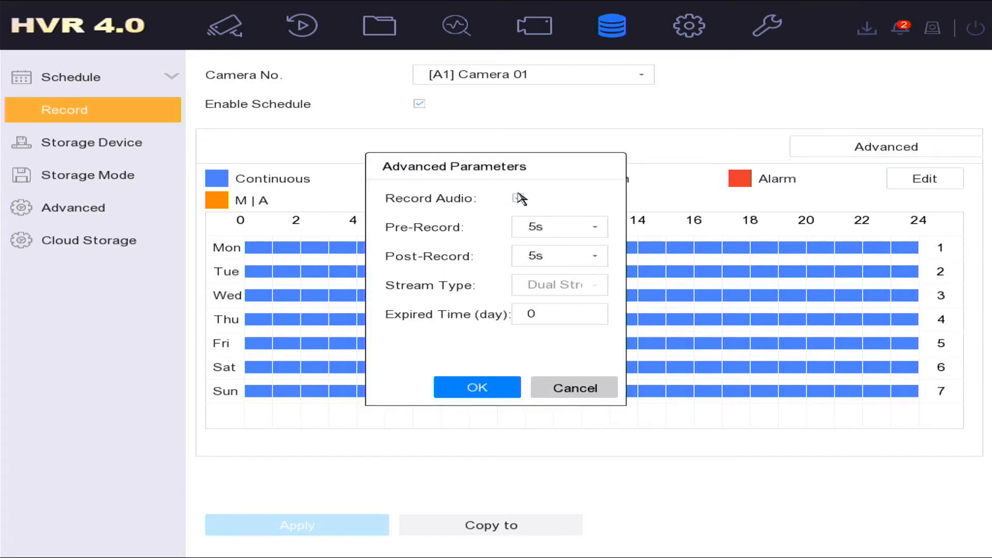
pyautogui.click(516, 198)
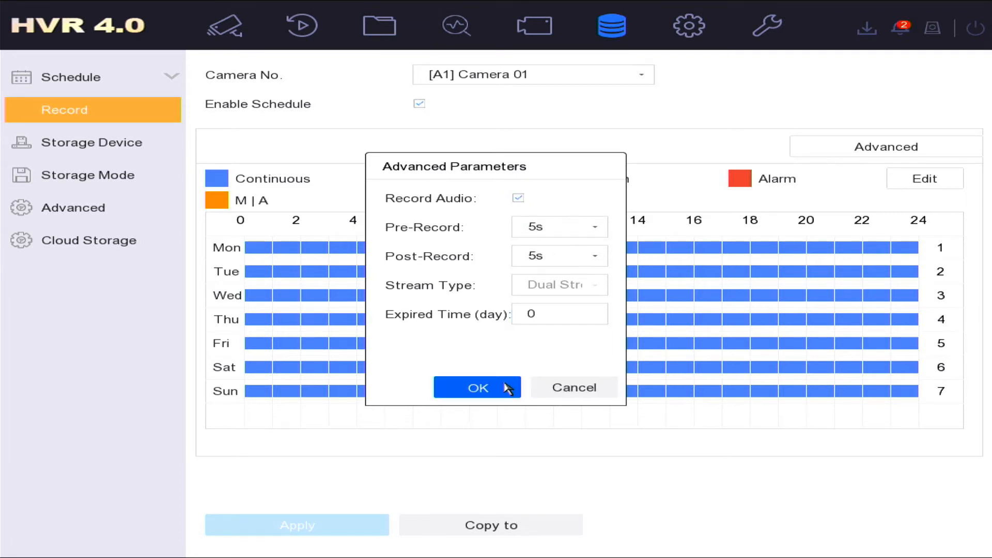
pyautogui.click(477, 387)
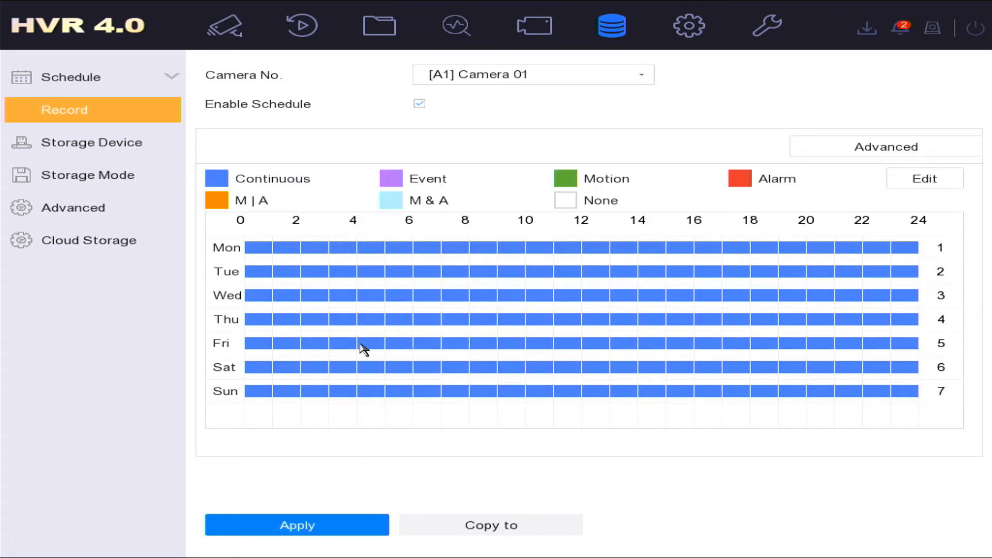
pyautogui.moveTo(93, 141)
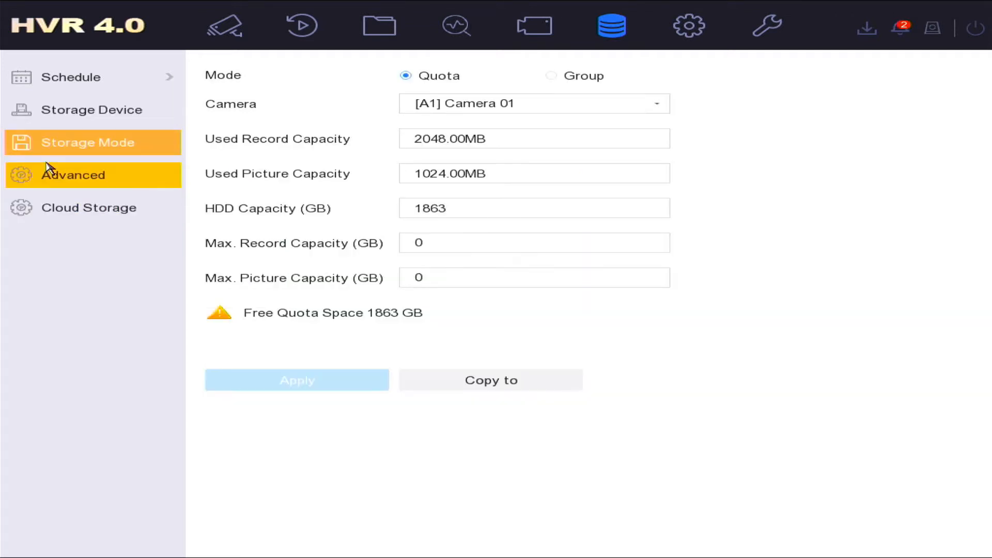
# Step: Enable HDD Sleeping in advanced storage settings, then view the Google Drive cloud storage page
pyautogui.click(74, 175)
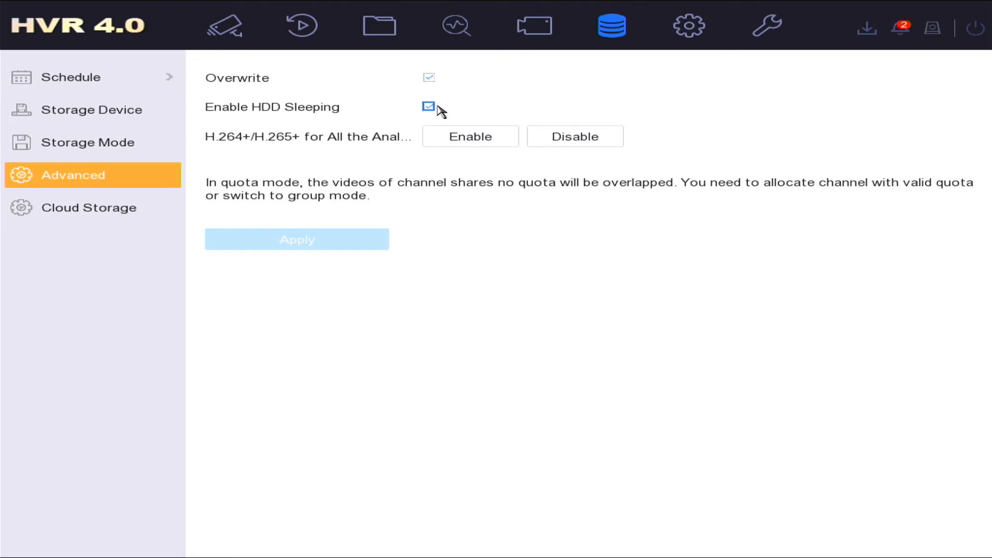
pyautogui.click(429, 106)
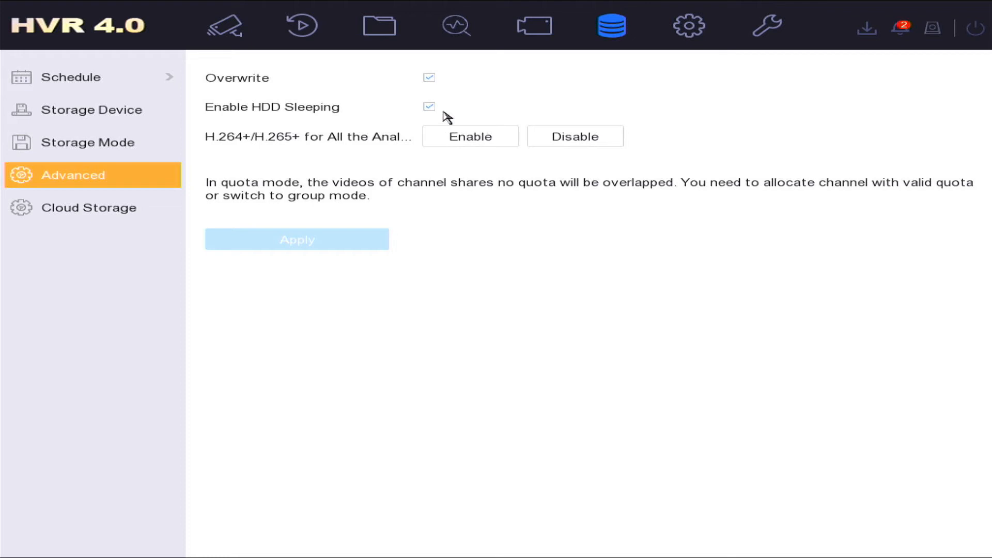
pyautogui.moveTo(563, 90)
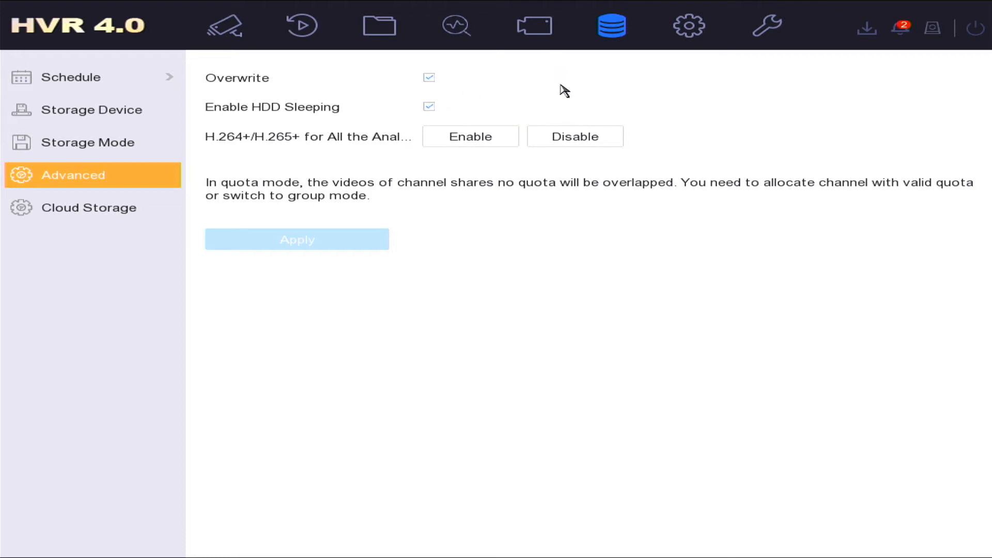
pyautogui.click(90, 208)
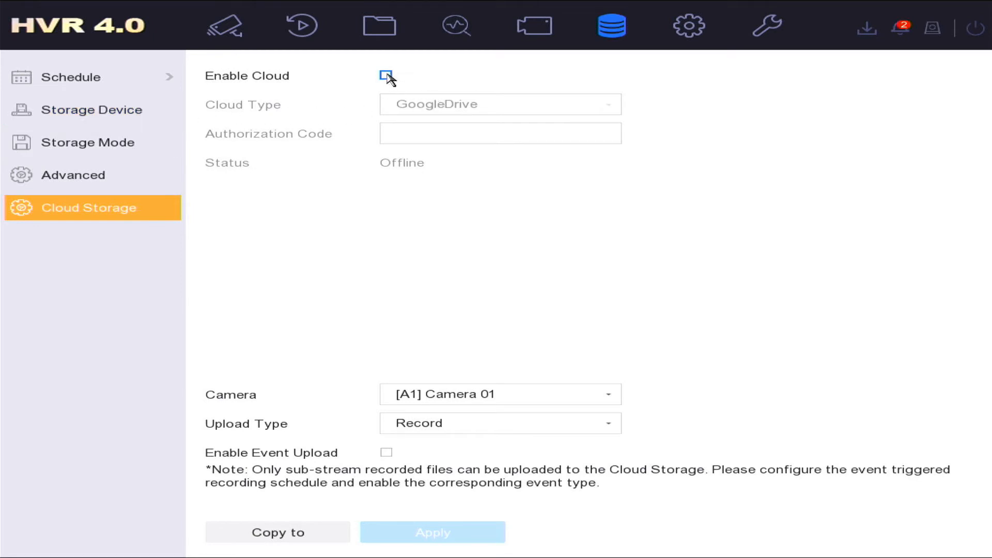
# Step: Enable cloud storage with GoogleDrive as the cloud type to show the authorization QR code
pyautogui.click(386, 75)
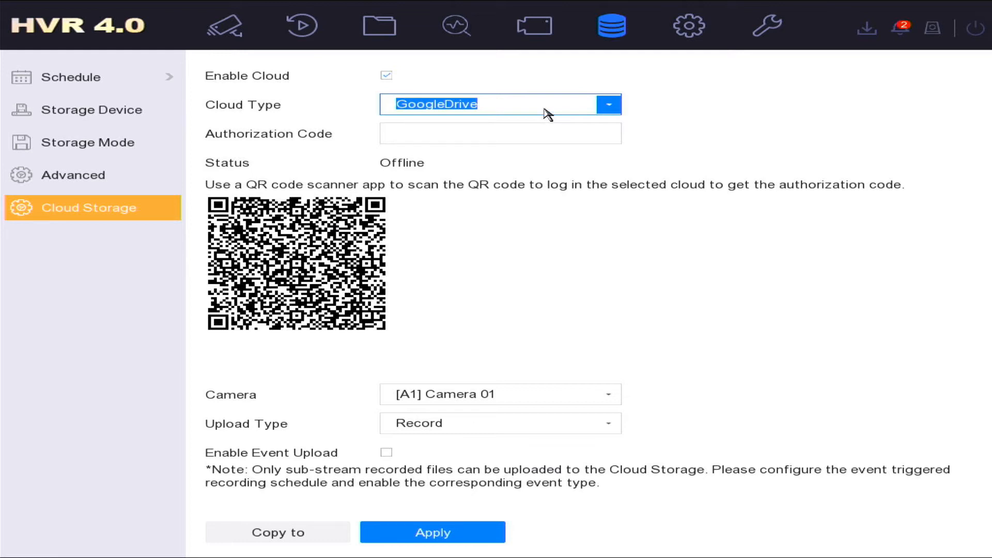
pyautogui.click(499, 133)
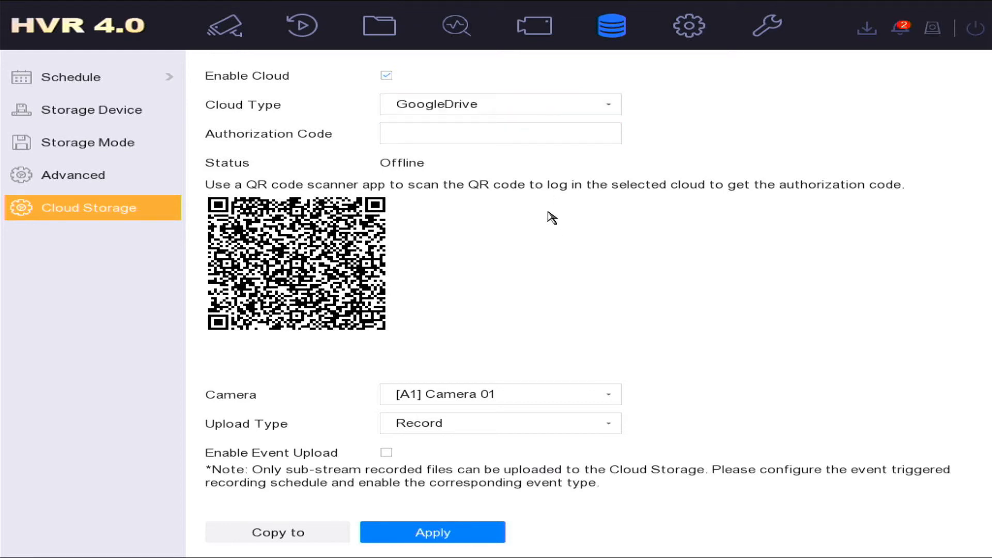
pyautogui.moveTo(525, 218)
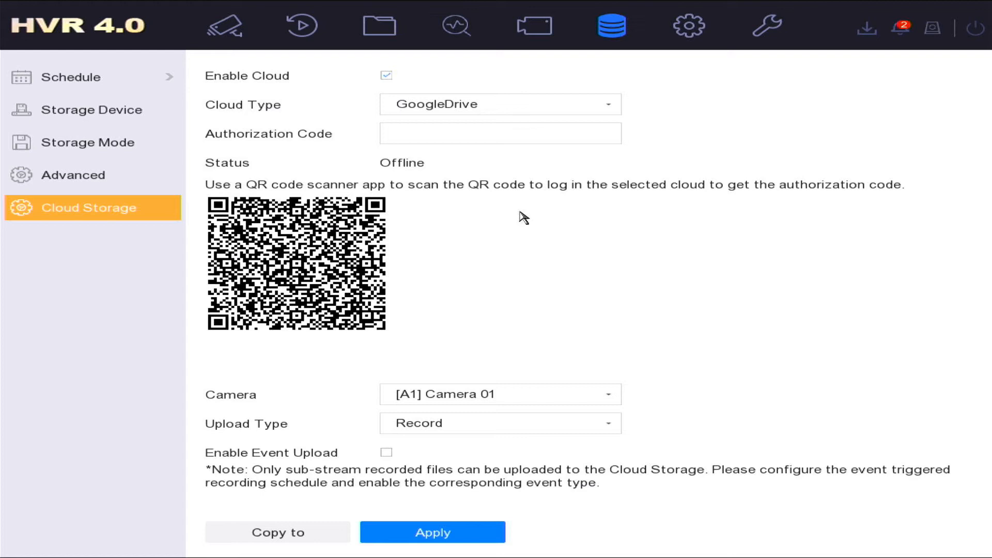
pyautogui.moveTo(524, 217)
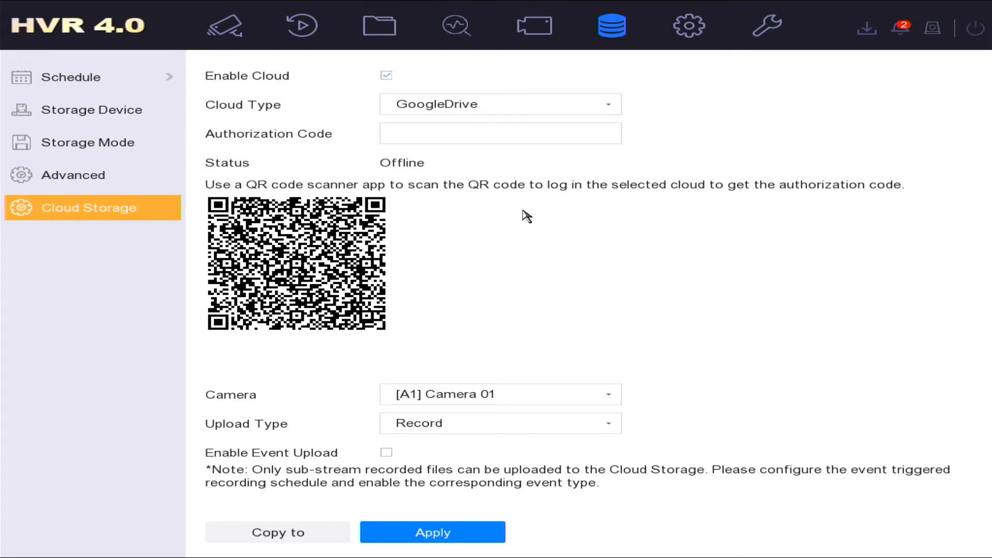
pyautogui.moveTo(551, 154)
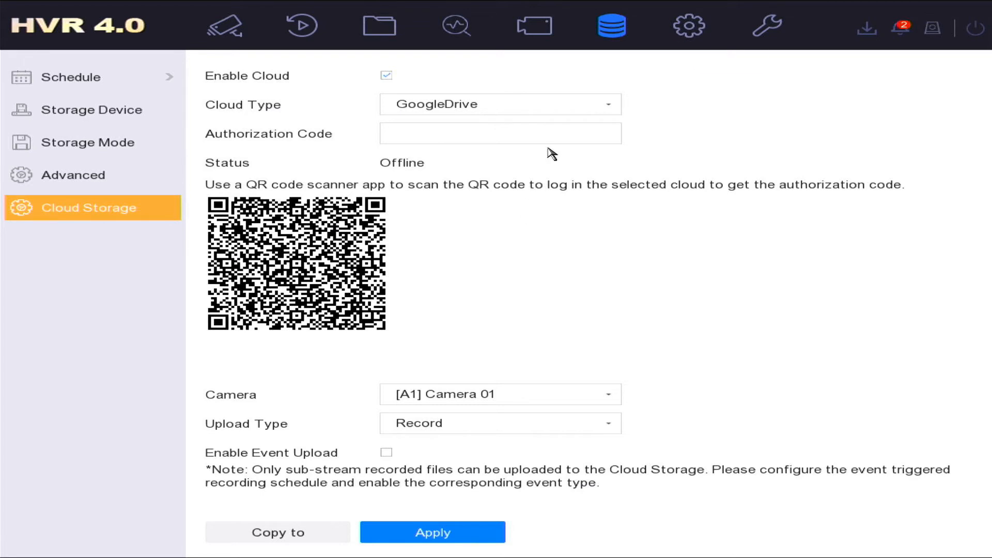
# Step: Check the VGA/HDMI resolution options, keeping 1024*768, and view the single admin user account
pyautogui.click(689, 26)
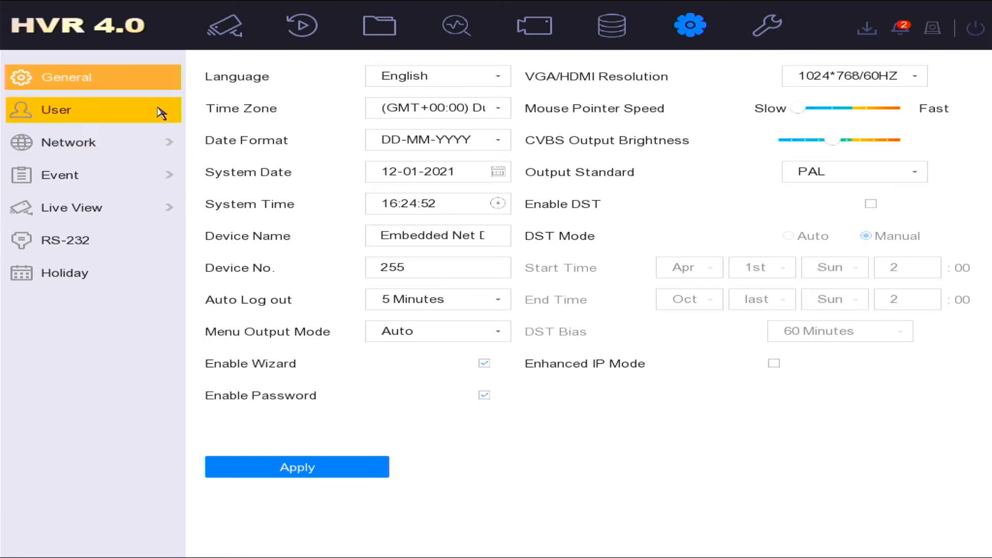
pyautogui.moveTo(678, 34)
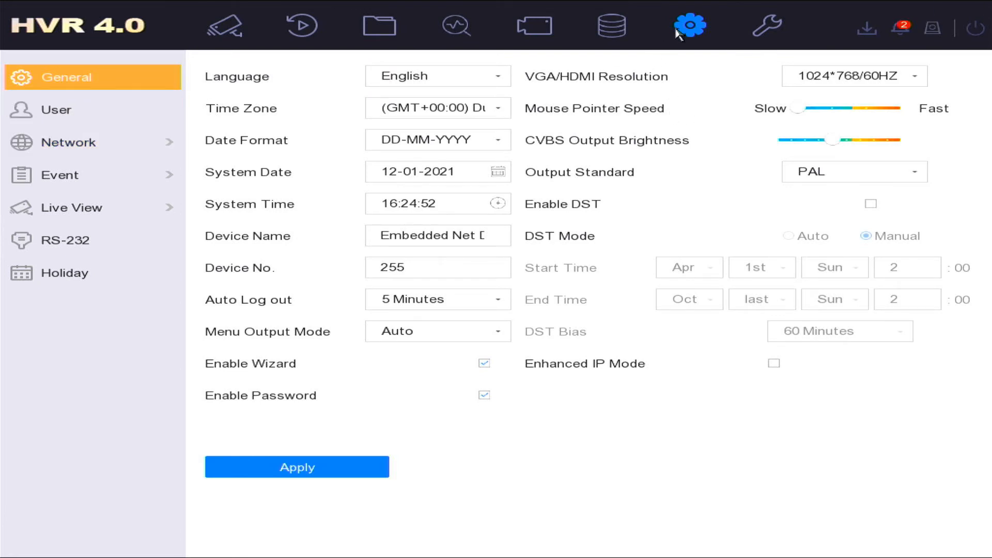
pyautogui.moveTo(655, 139)
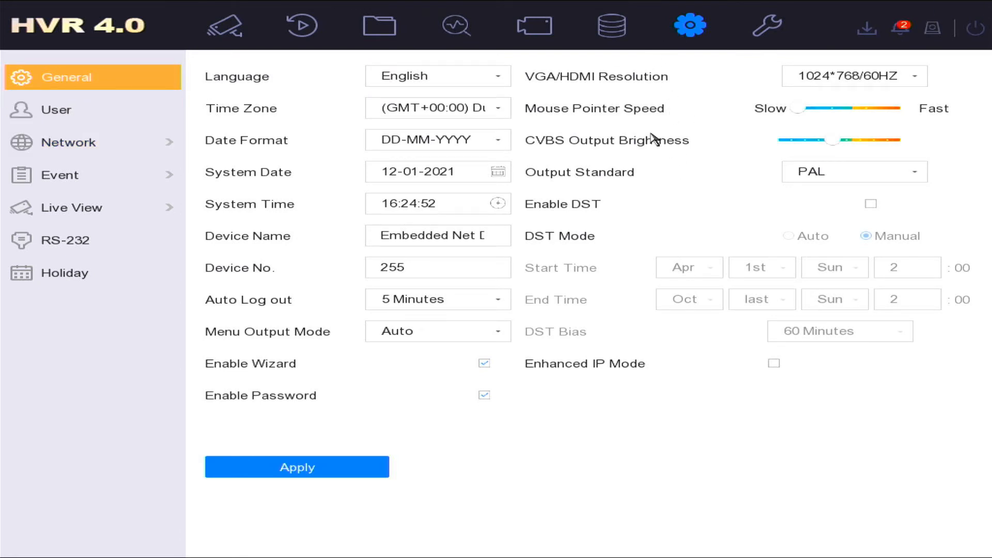
pyautogui.click(854, 76)
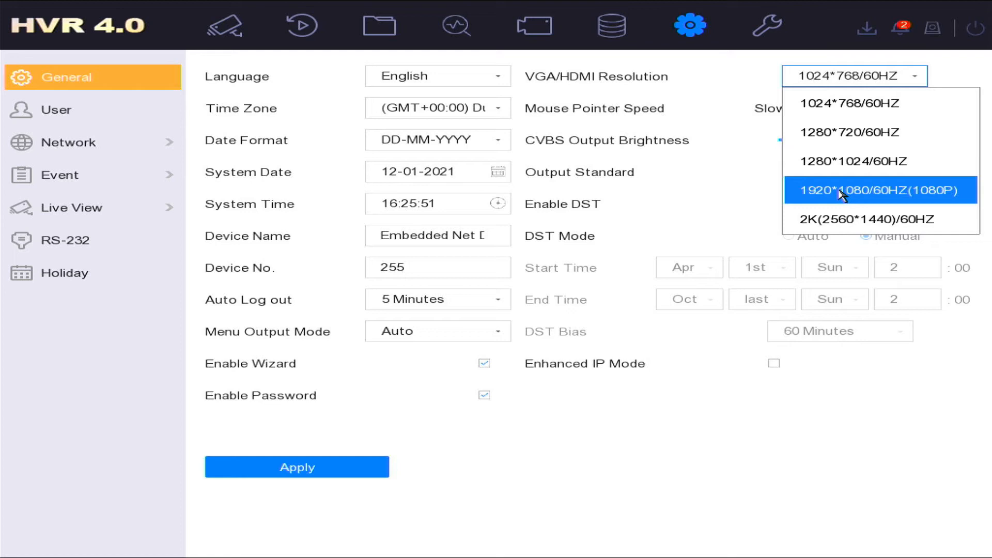
pyautogui.moveTo(838, 219)
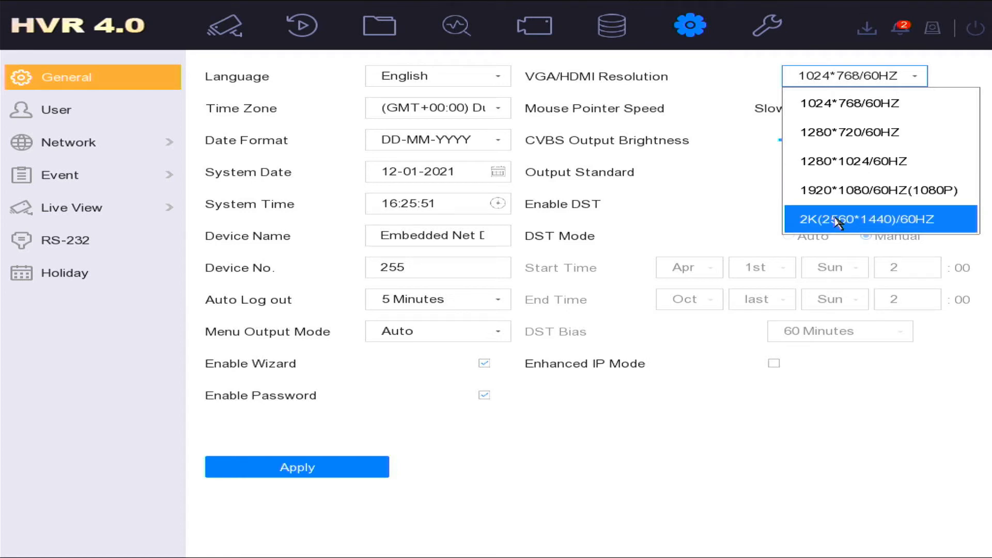
pyautogui.moveTo(880, 190)
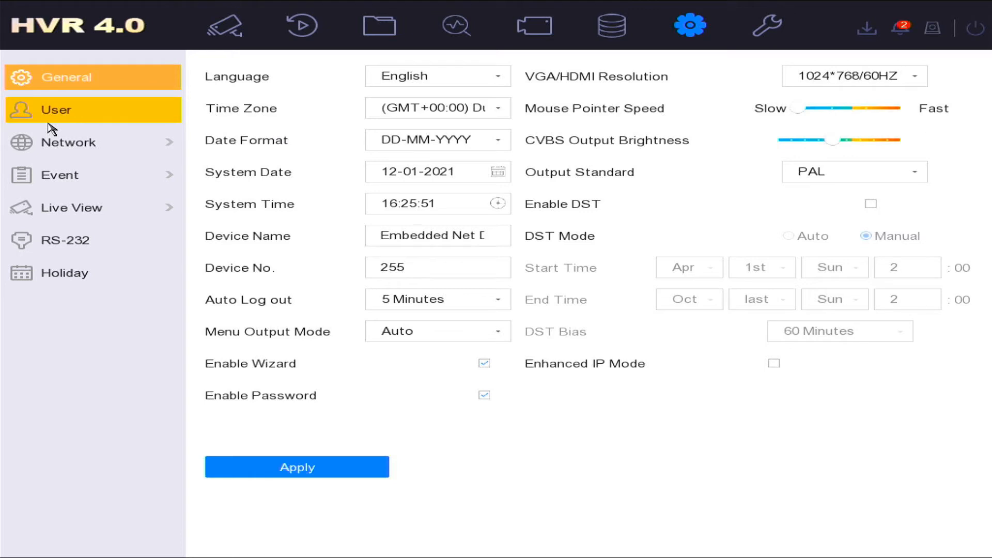
pyautogui.click(57, 109)
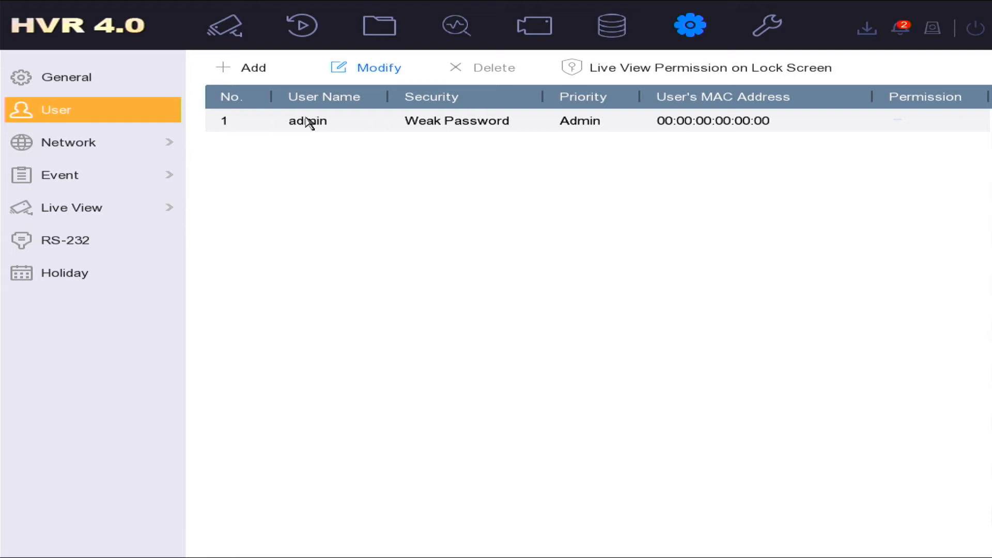
# Step: Check TCP/IP settings with DHCP enabled, then view DDNS, which is disabled
pyautogui.click(68, 142)
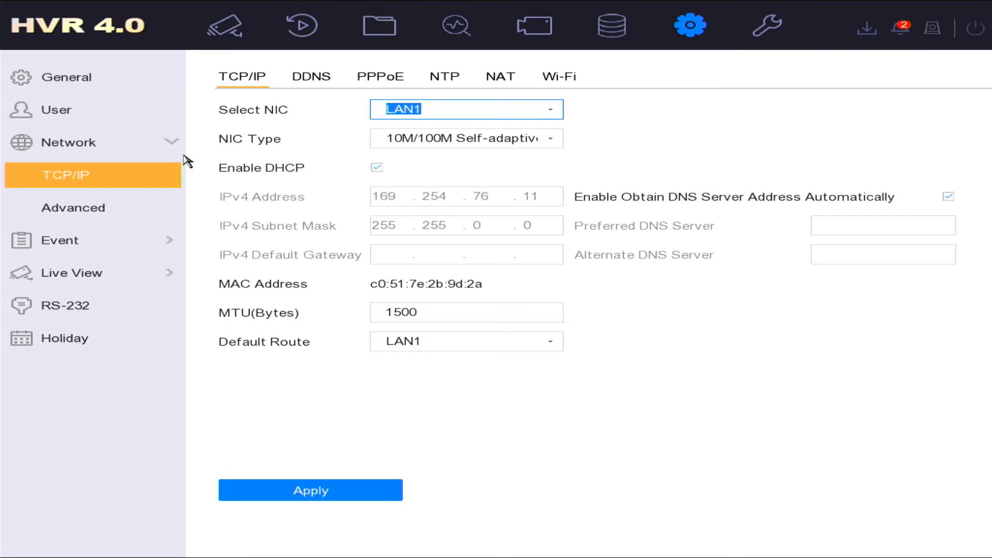
pyautogui.moveTo(301, 127)
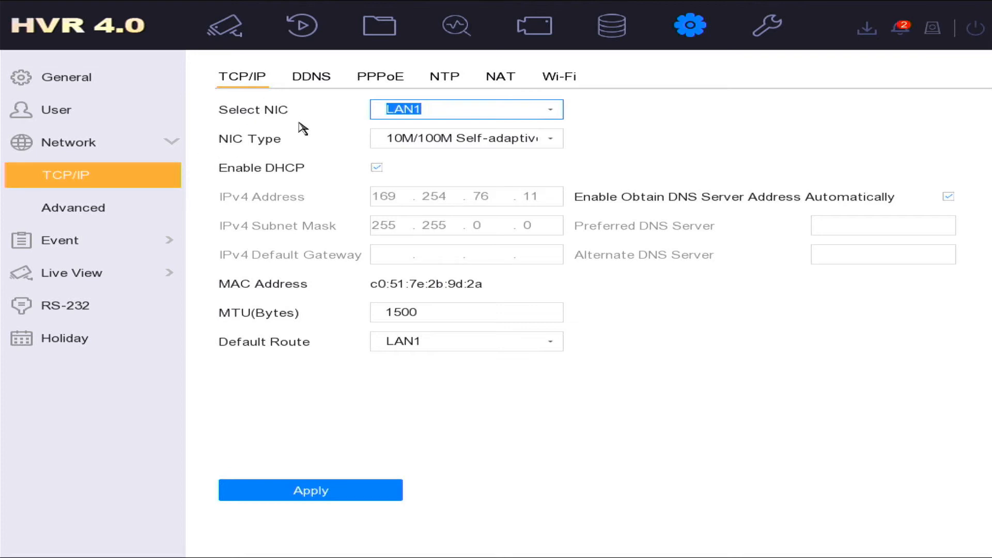
pyautogui.moveTo(373, 171)
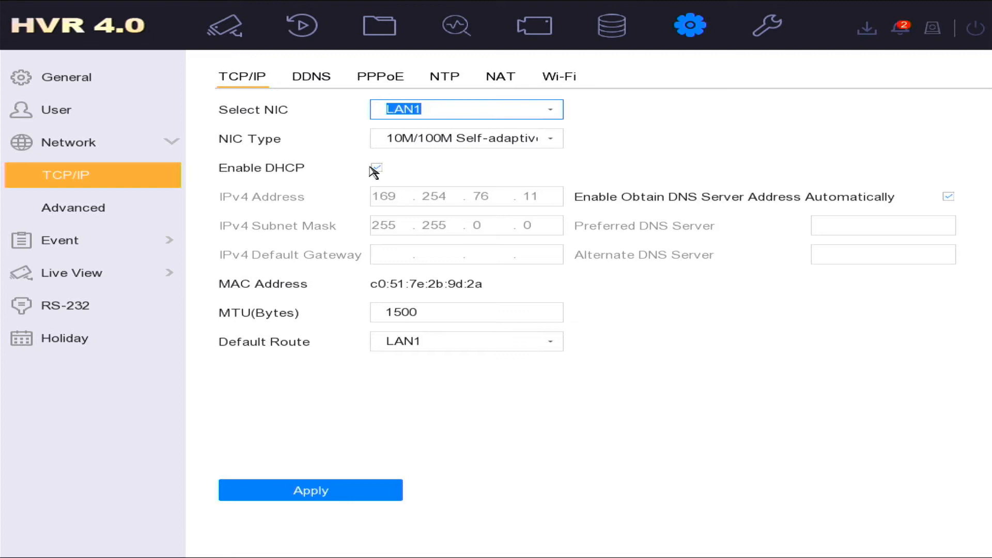
pyautogui.click(310, 76)
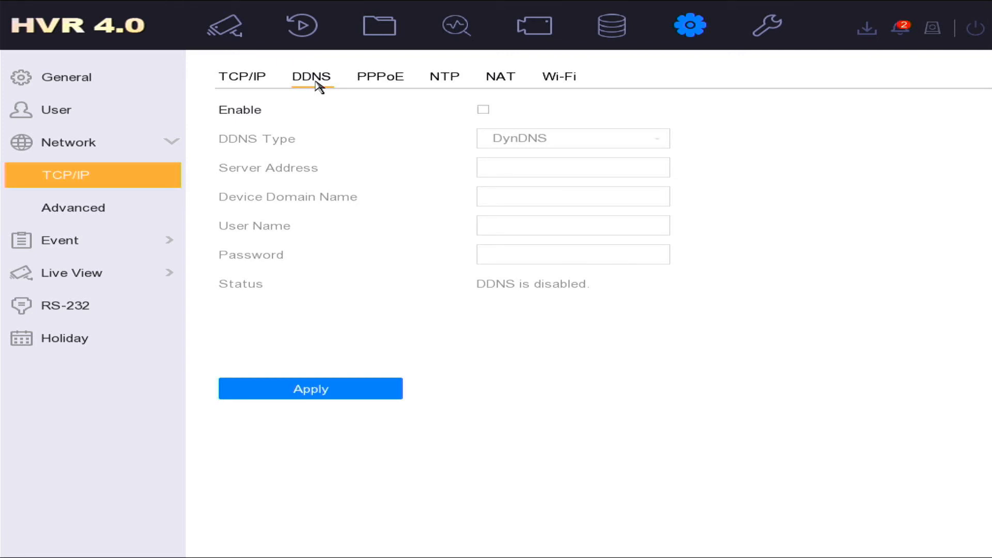
pyautogui.moveTo(410, 89)
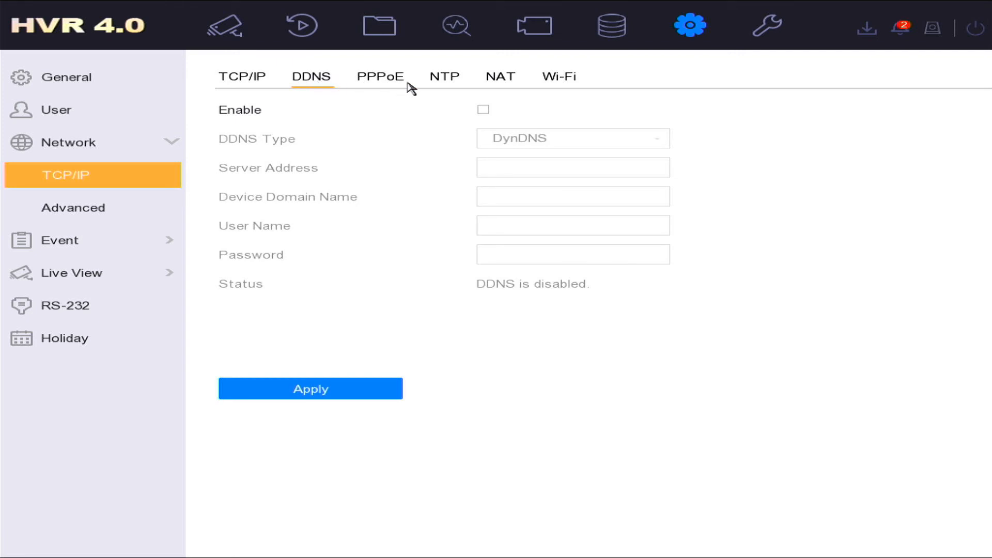
pyautogui.moveTo(466, 89)
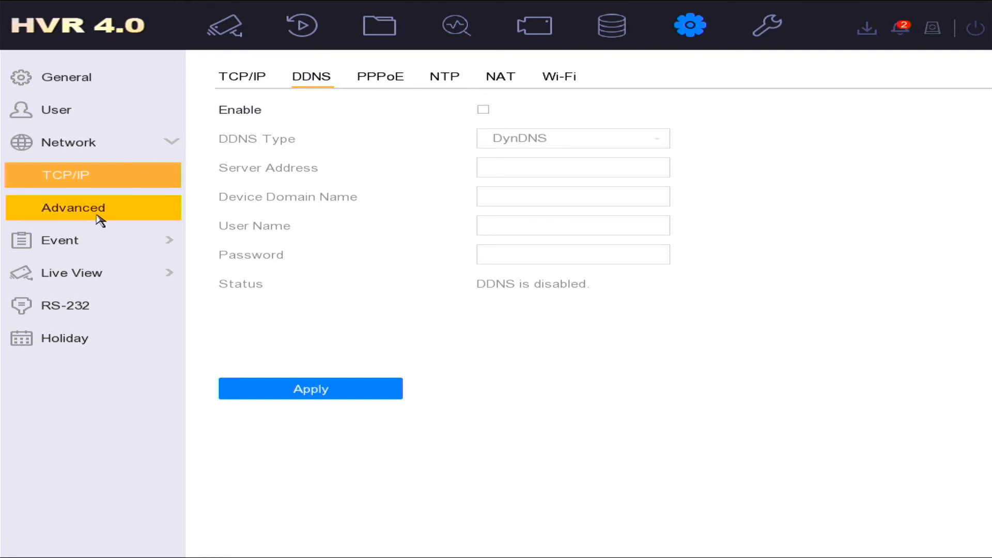
# Step: View advanced network Platform Access, showing Hik-Connect enabled but offline and unlinked
pyautogui.click(73, 208)
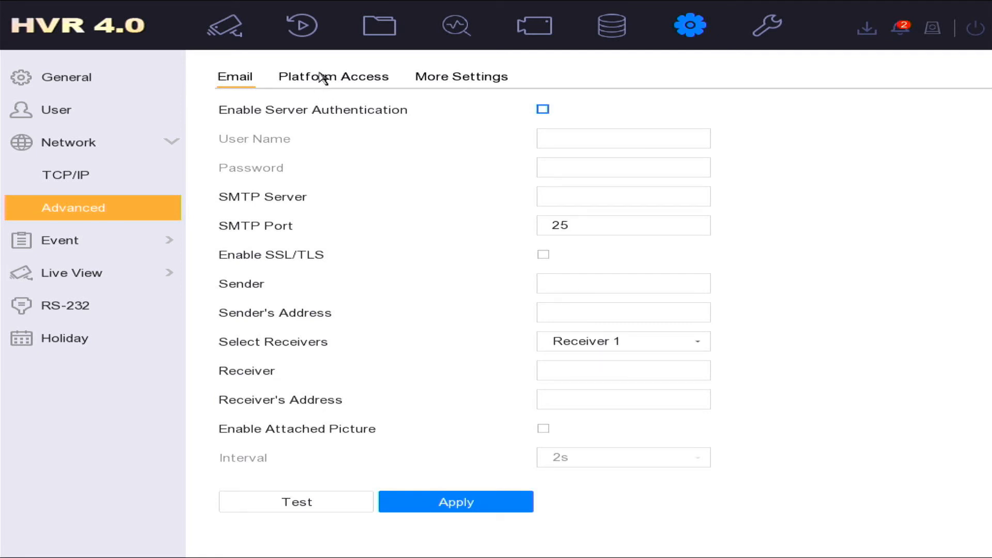
pyautogui.click(335, 76)
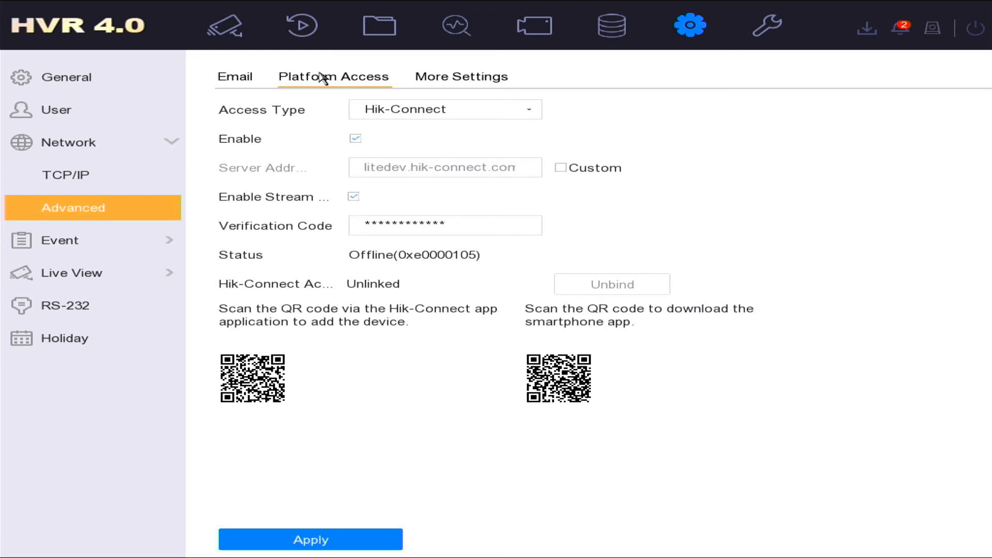
pyautogui.moveTo(352, 151)
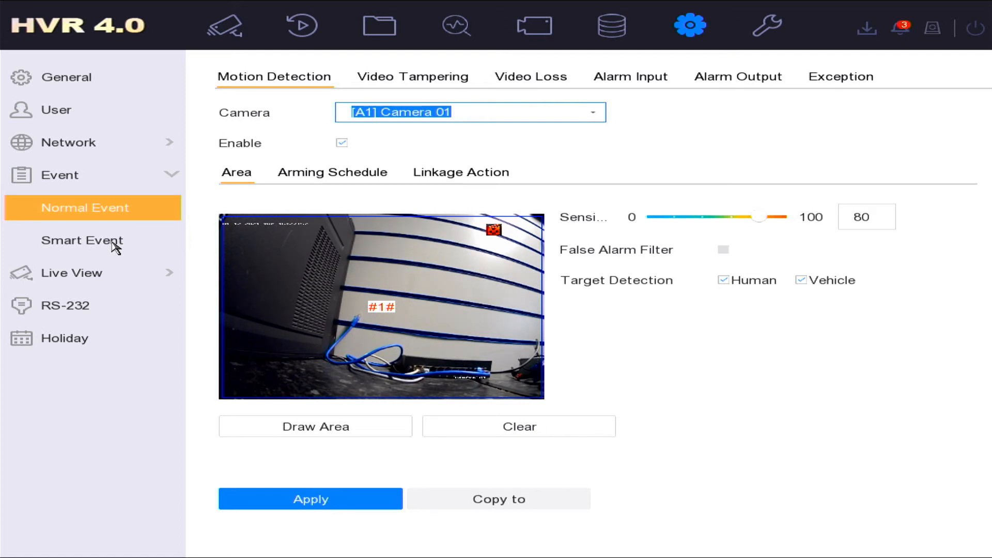
# Step: Review Smart Event detections, then Live View General: 2*2 layout, VGA/HDMI output, no dwell
pyautogui.click(82, 240)
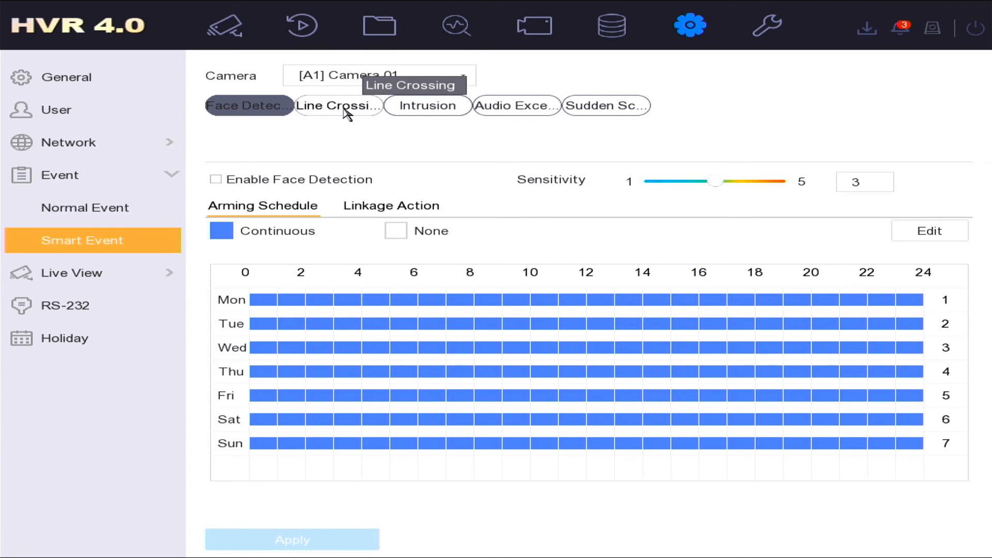
pyautogui.click(338, 105)
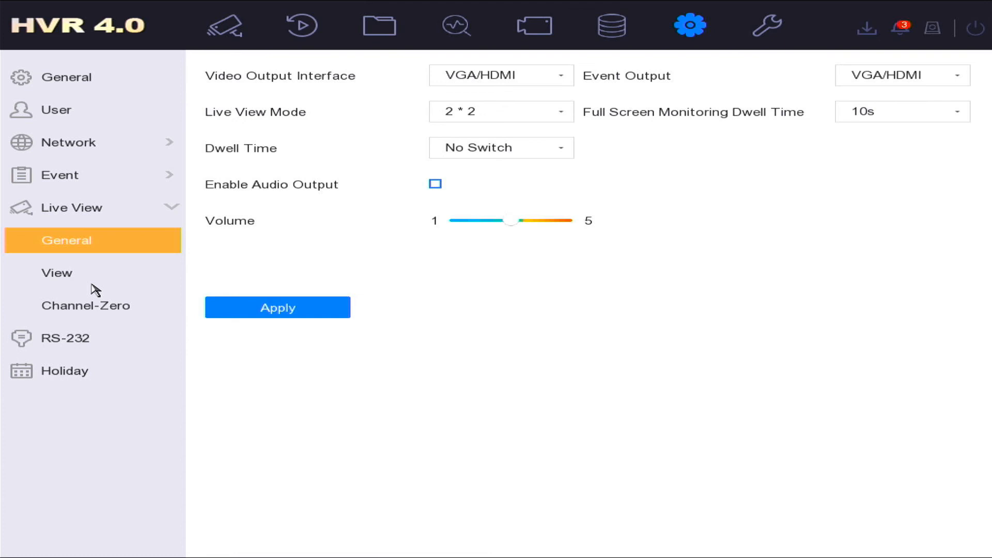
# Step: Show Live View's View page with Cameras 01–04 assigned to the four 2*2 windows
pyautogui.click(435, 184)
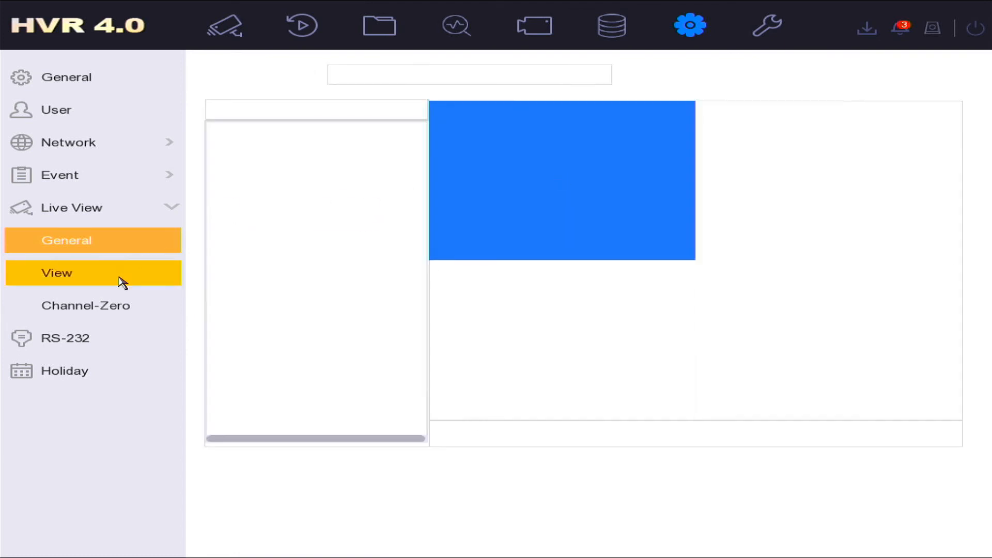
pyautogui.click(57, 273)
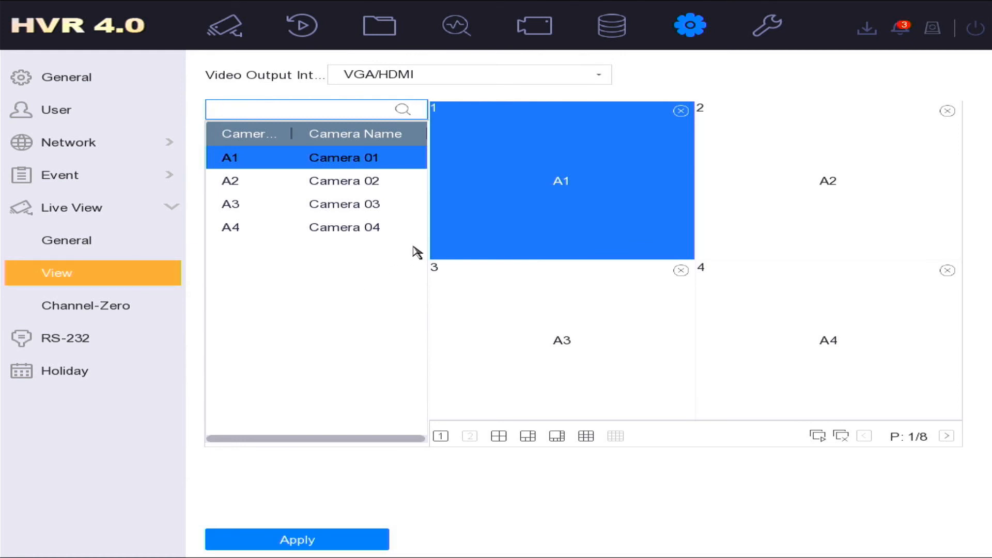
pyautogui.moveTo(507, 203)
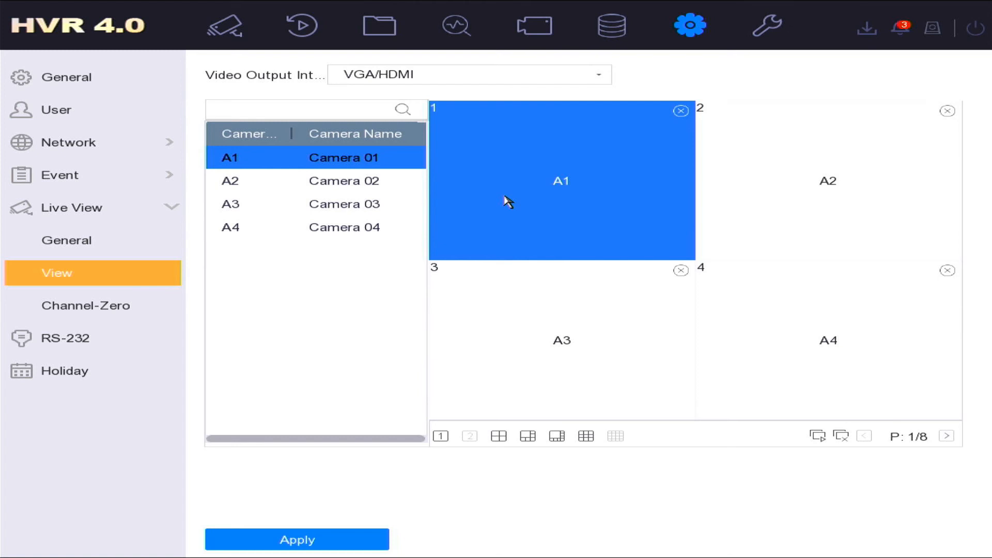
pyautogui.moveTo(767, 27)
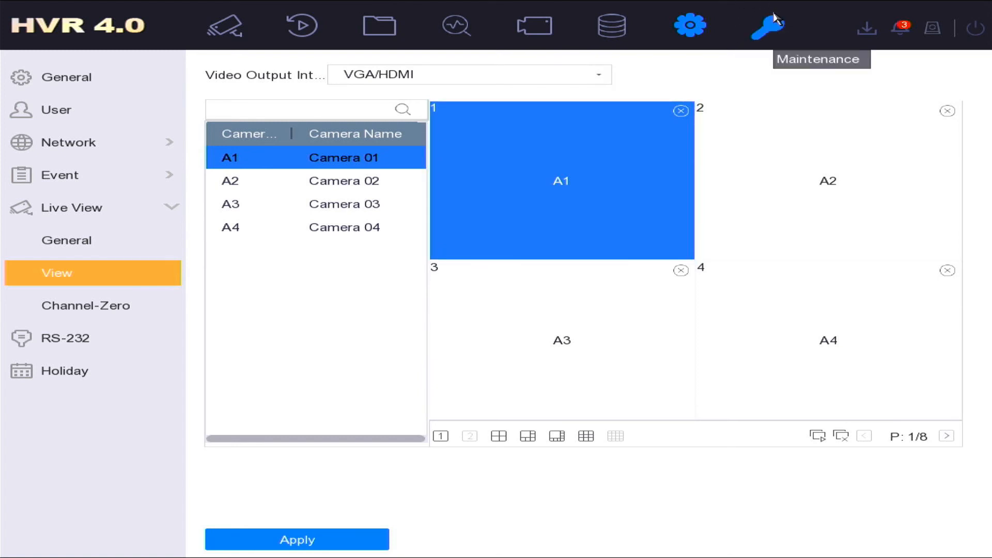
# Step: Open Maintenance System Info > Device listing model, firmware V4.26.001 and hardware version
pyautogui.click(766, 26)
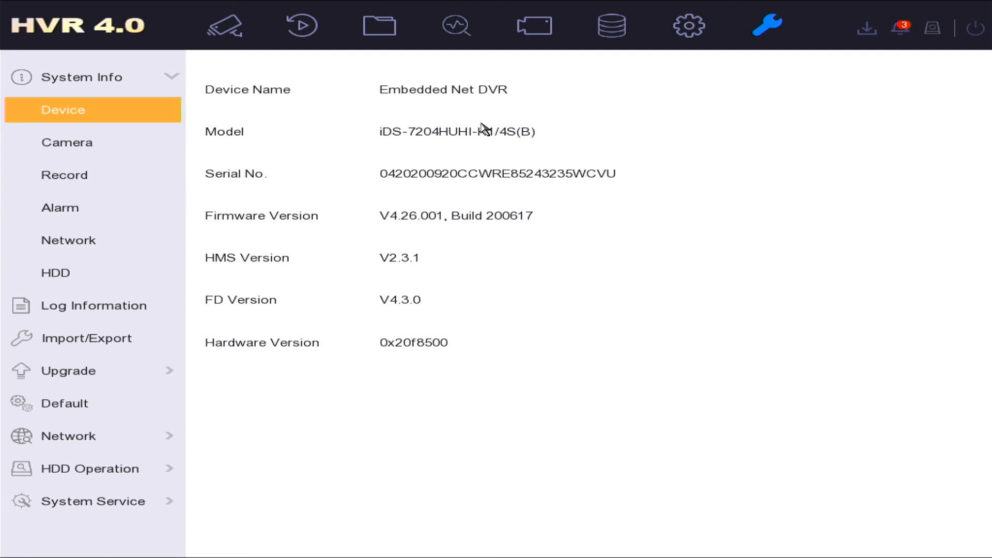
pyautogui.moveTo(528, 176)
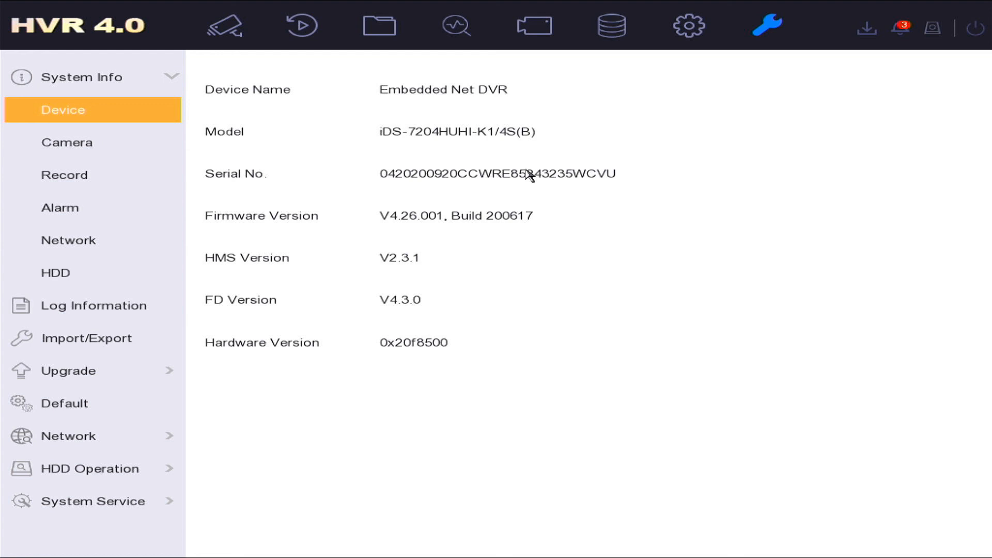
pyautogui.moveTo(500, 172)
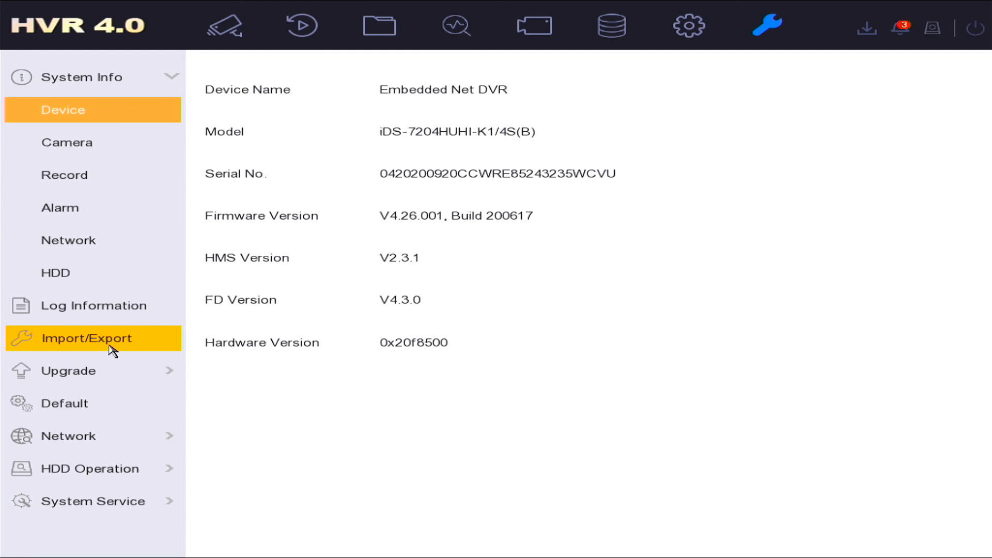
pyautogui.moveTo(139, 397)
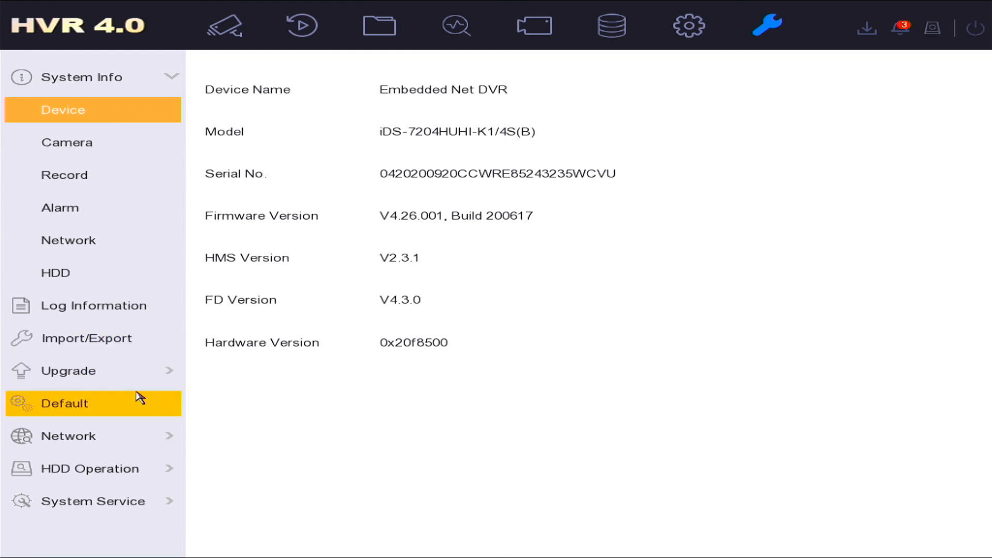
# Step: Open Maintenance > Upgrade's Local Upgrade page, which lists no upgrade files
pyautogui.click(70, 371)
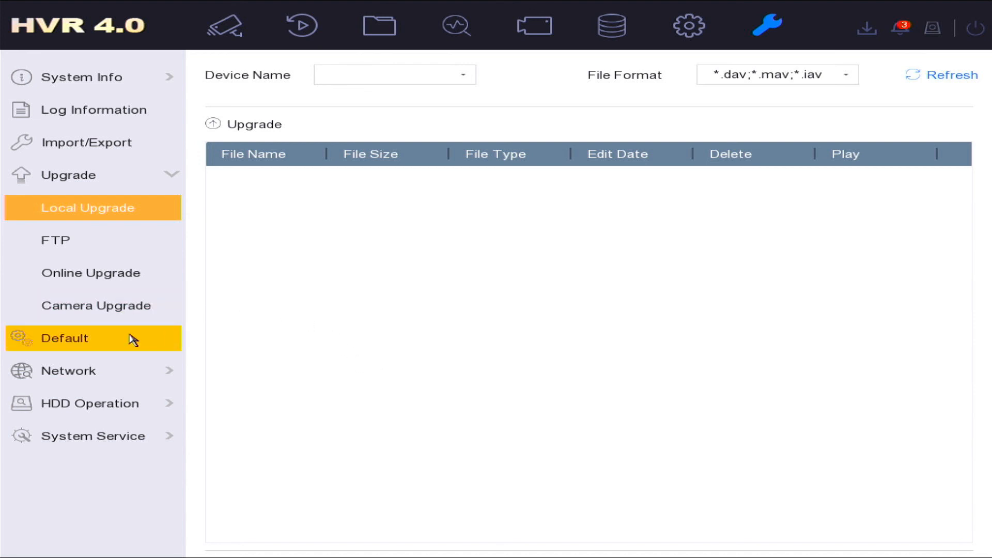
pyautogui.moveTo(124, 356)
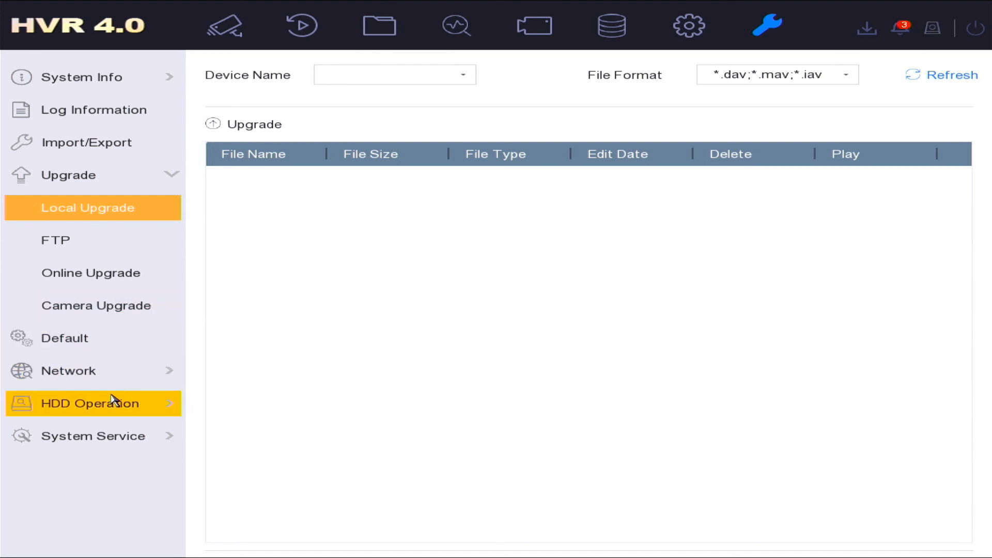
# Step: View the HDD S.M.A.R.T. report: self-test succeeded, self-evaluation Pass, all attributes OK
pyautogui.click(89, 403)
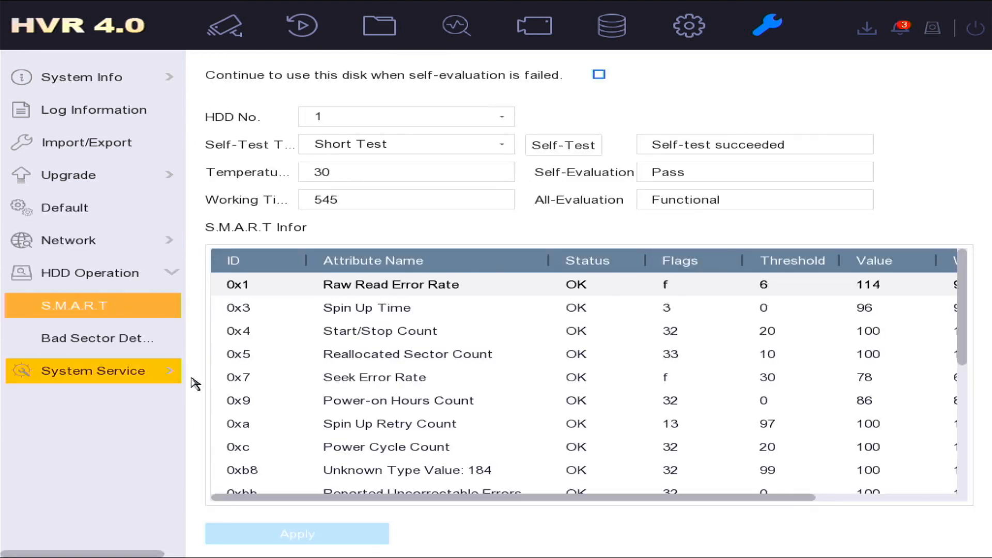
pyautogui.moveTo(276, 344)
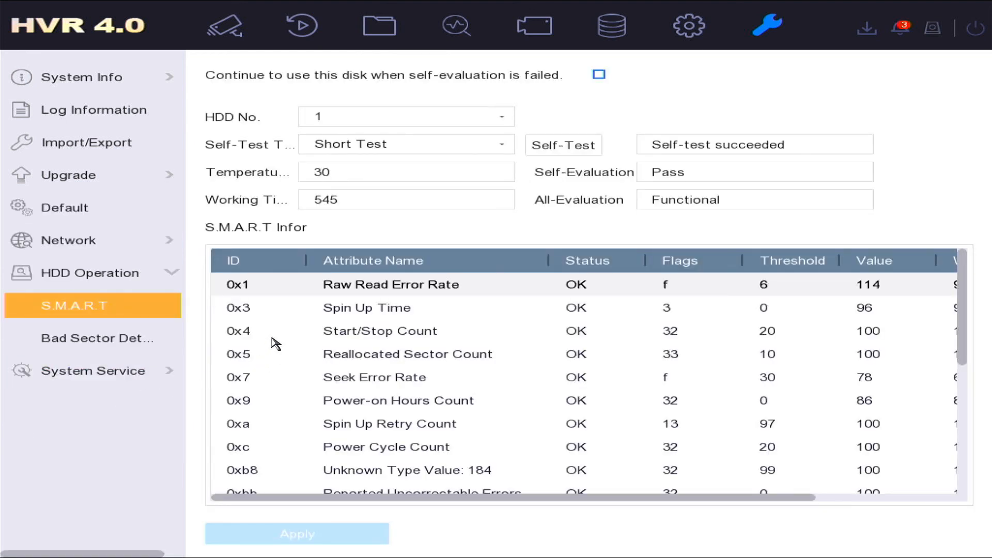
pyautogui.click(597, 73)
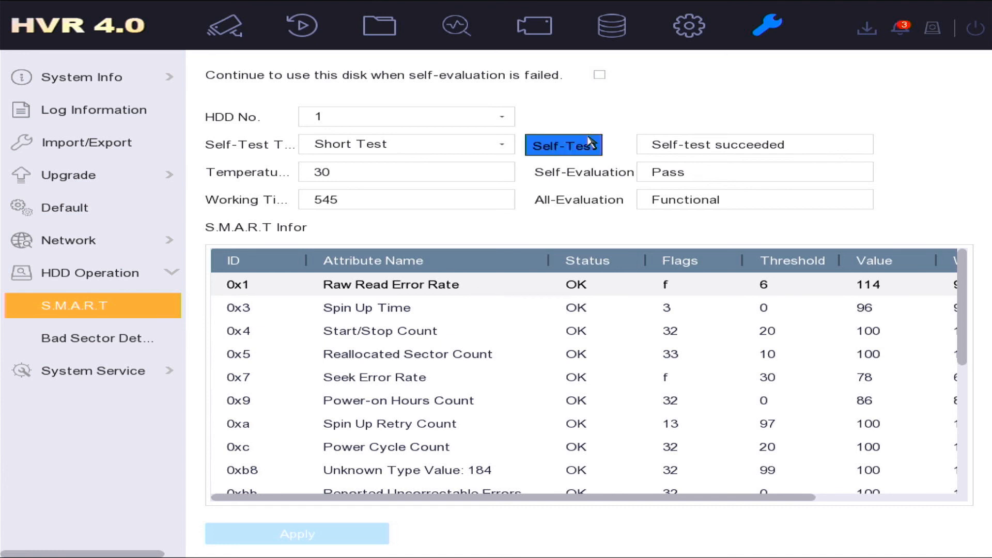
pyautogui.moveTo(611, 122)
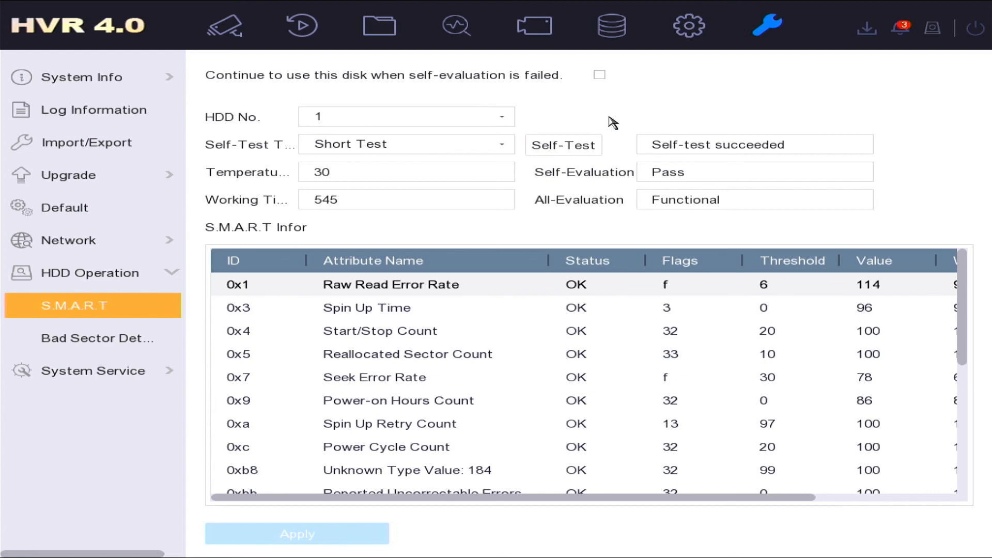
pyautogui.moveTo(812, 25)
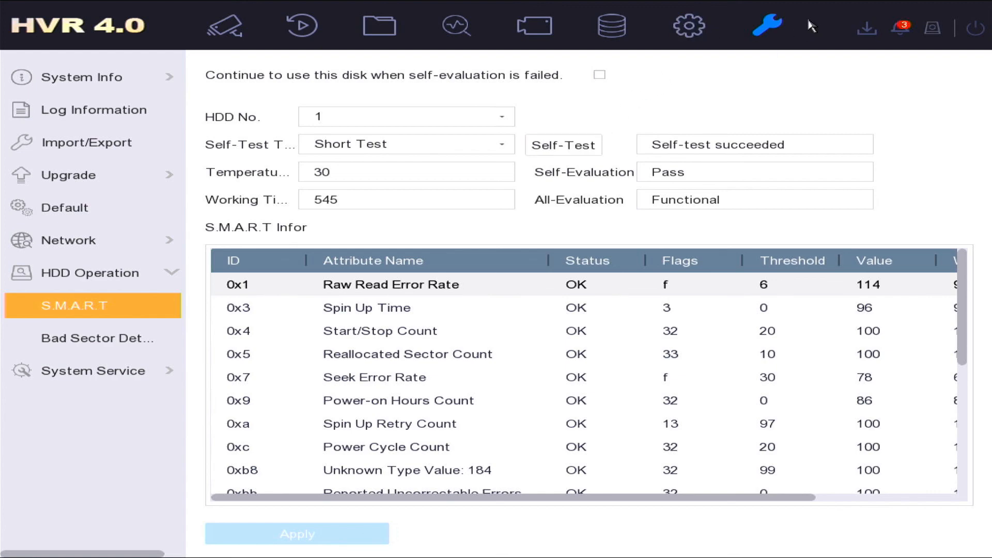